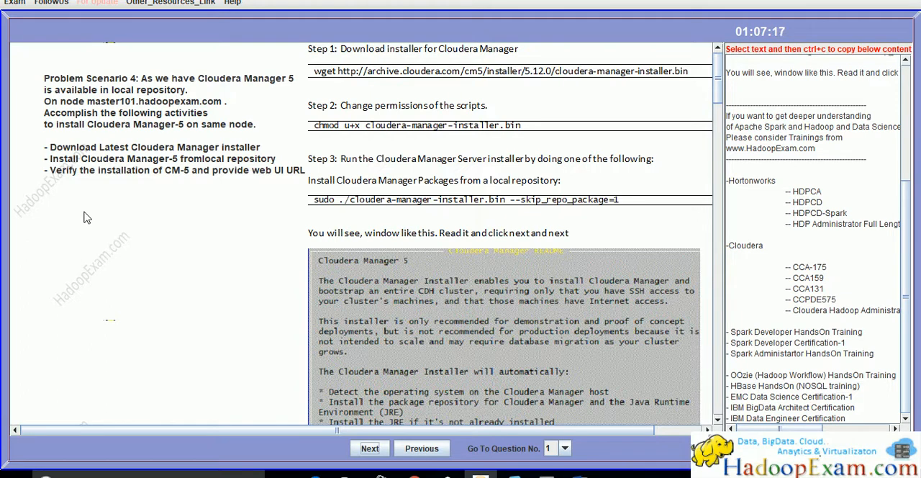
pyautogui.moveTo(324, 86)
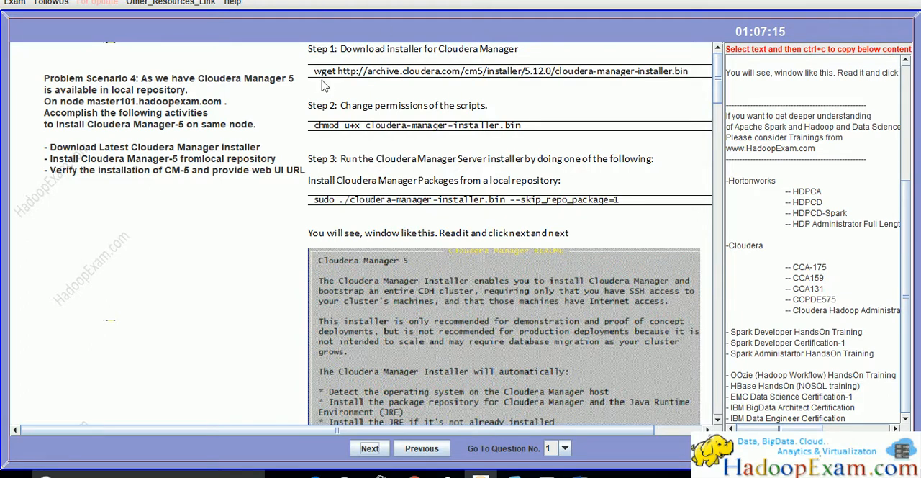
pyautogui.moveTo(901, 127)
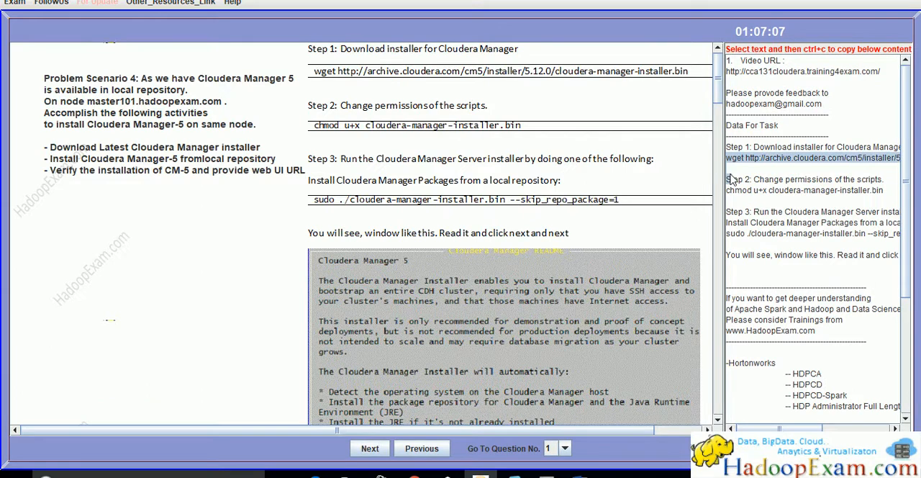
pyautogui.moveTo(745, 194)
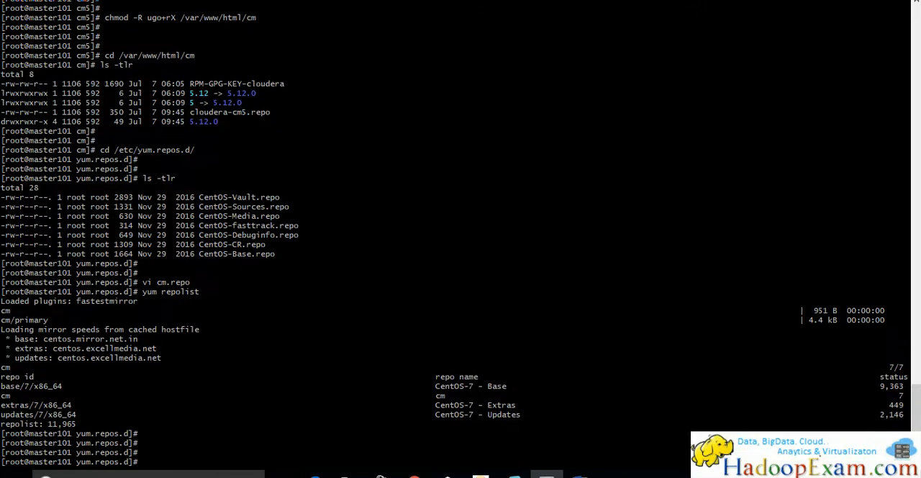
# - Change into /tmp and wget the Cloudera Manager 5.12.0 installer binary
pyautogui.write('cd /tmp')
pyautogui.write('ls -ltr')
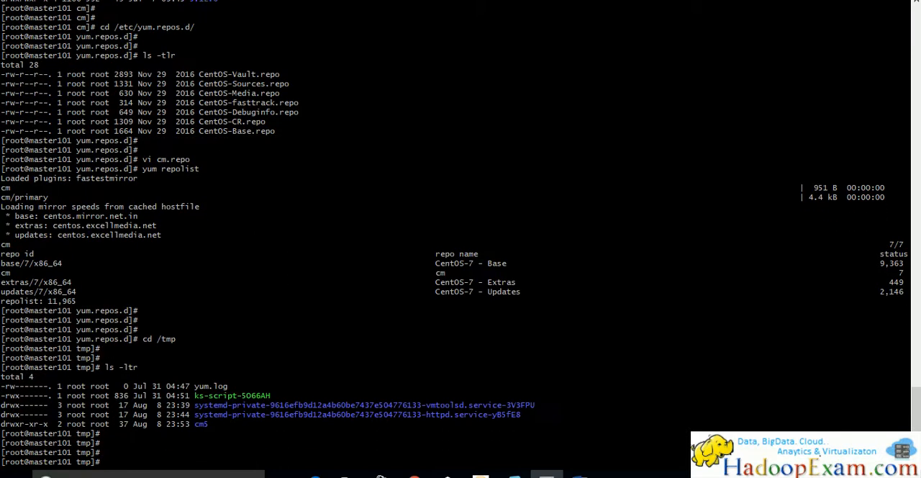
pyautogui.write('wget http://archive.cloudera.com/cm5/installer/5.12.0/cloudera-manager-installer.bin')
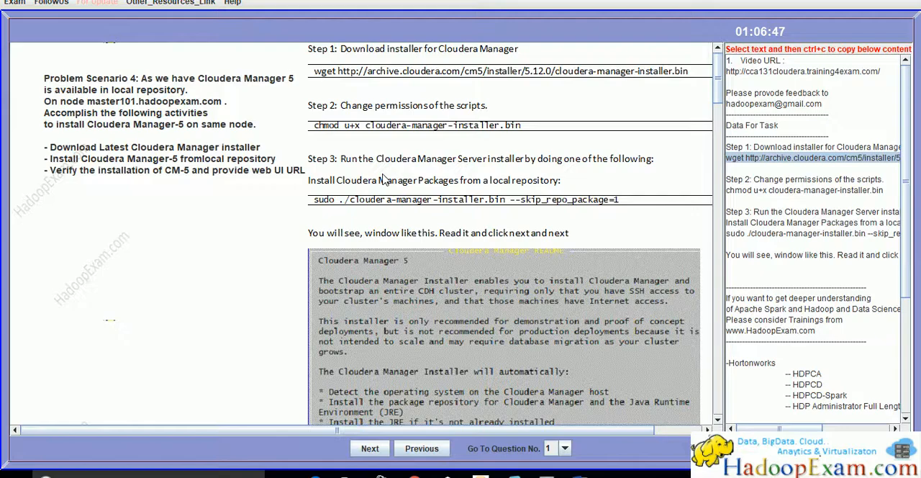
pyautogui.moveTo(428, 182)
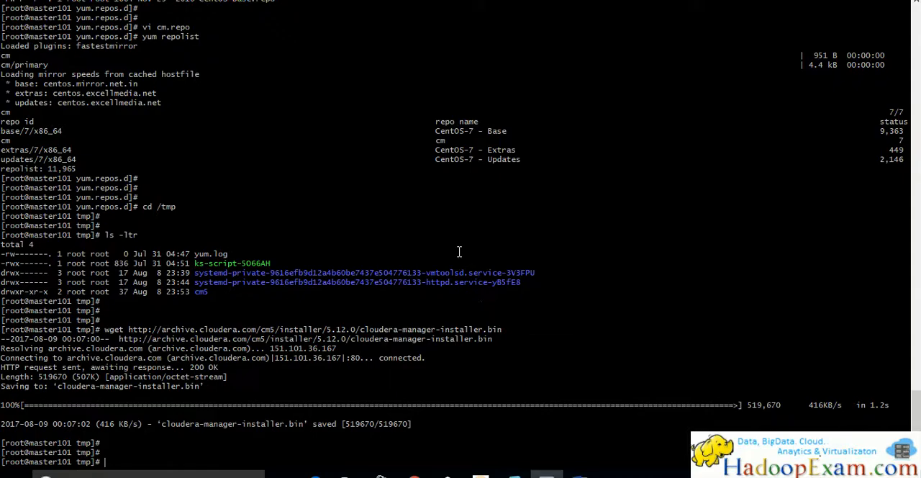
# - Make cloudera-manager-installer.bin executable with chmod u+x, then move to Step 3 of the guide
pyautogui.write('chmod u+x cloudera-manager-installer.bin')
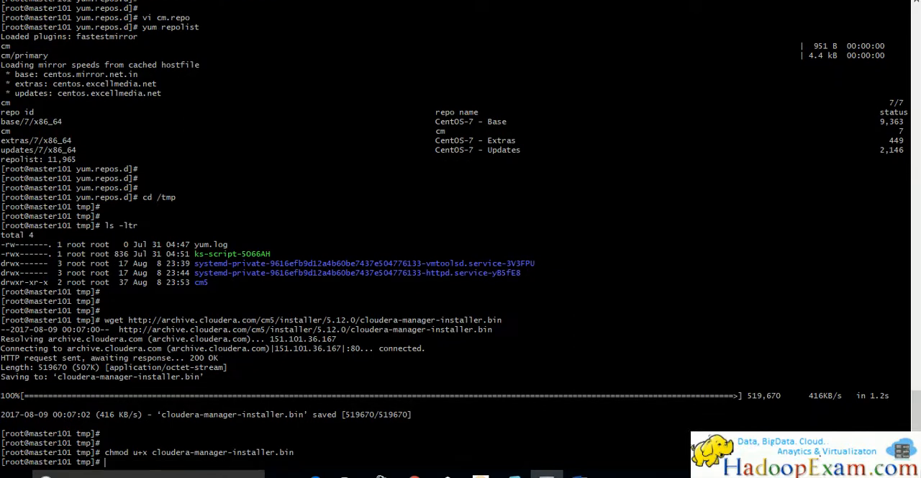
pyautogui.click(535, 475)
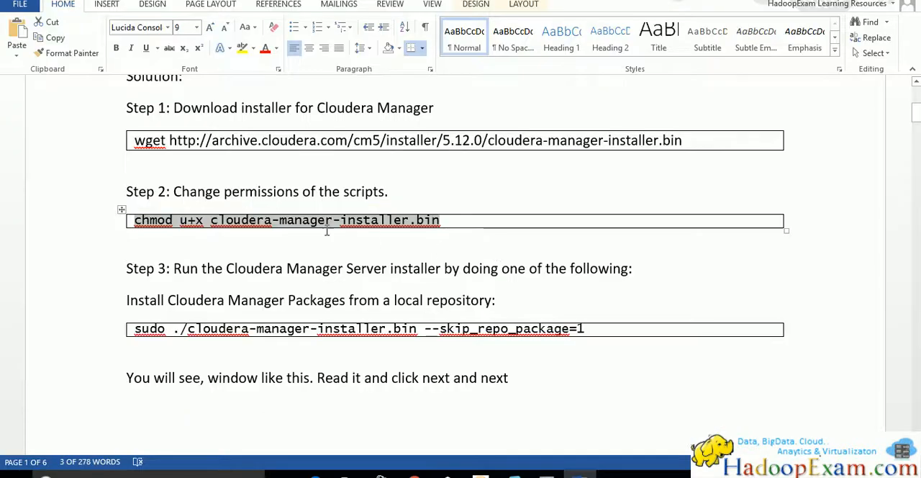
pyautogui.scroll(-3)
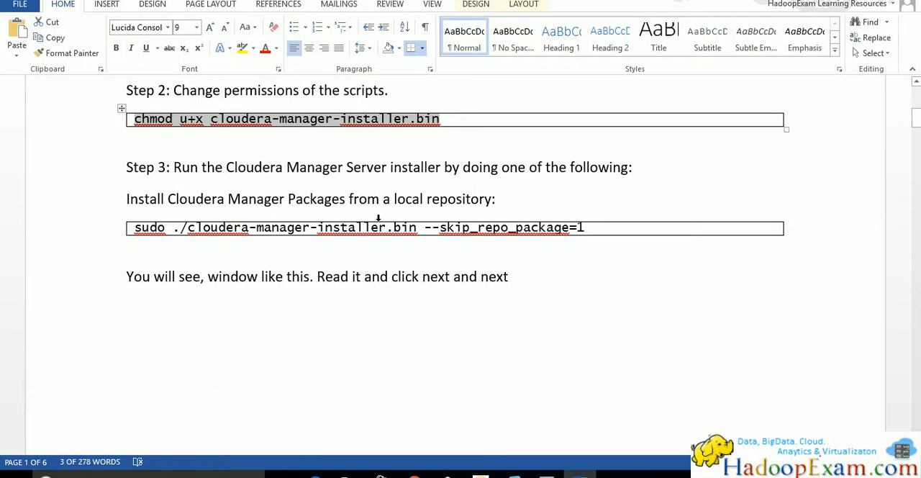
pyautogui.moveTo(429, 207)
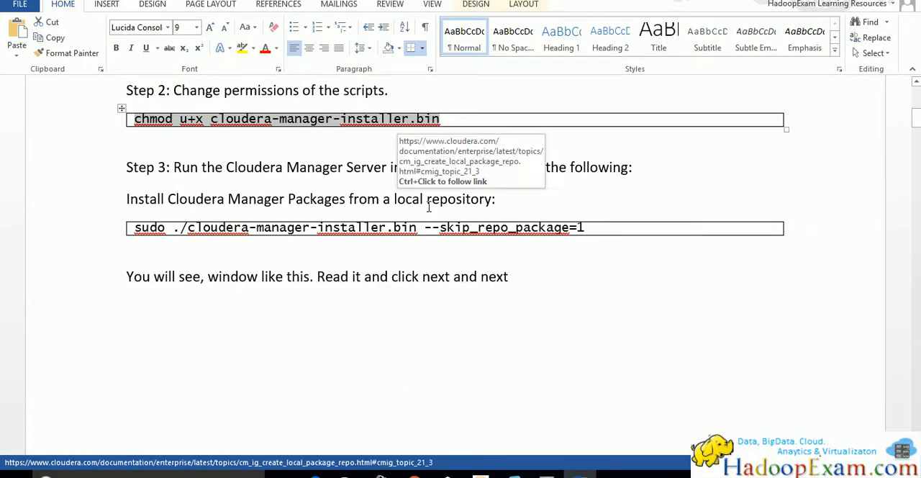
pyautogui.moveTo(558, 227)
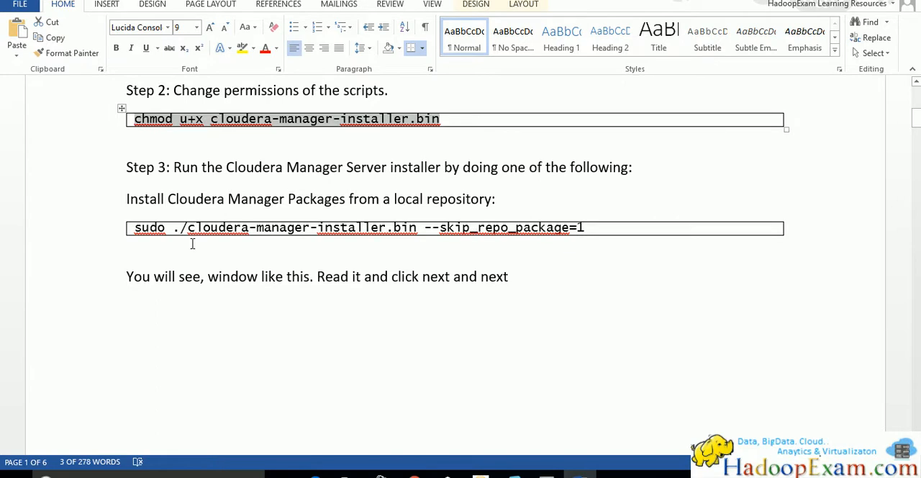
pyautogui.moveTo(265, 243)
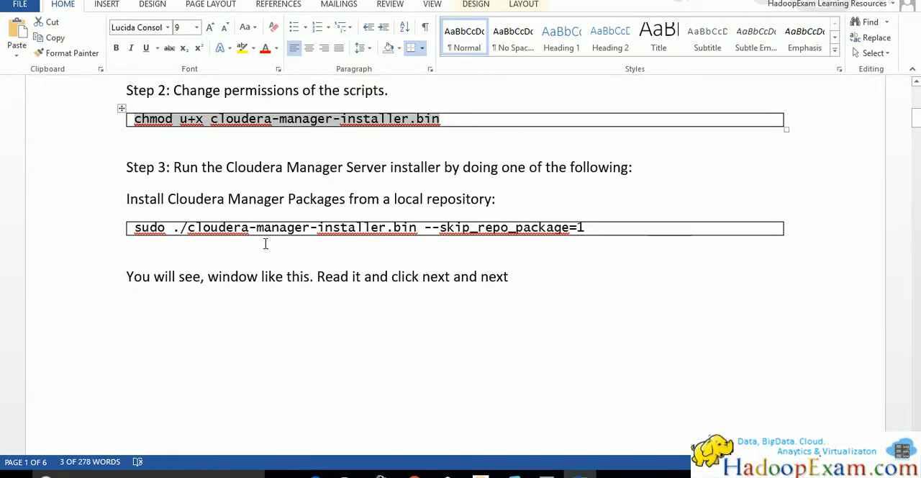
# - Select and copy the sudo ./cloudera-manager-installer.bin --skip_repo_package=1 line for the terminal
pyautogui.doubleClick(299, 228)
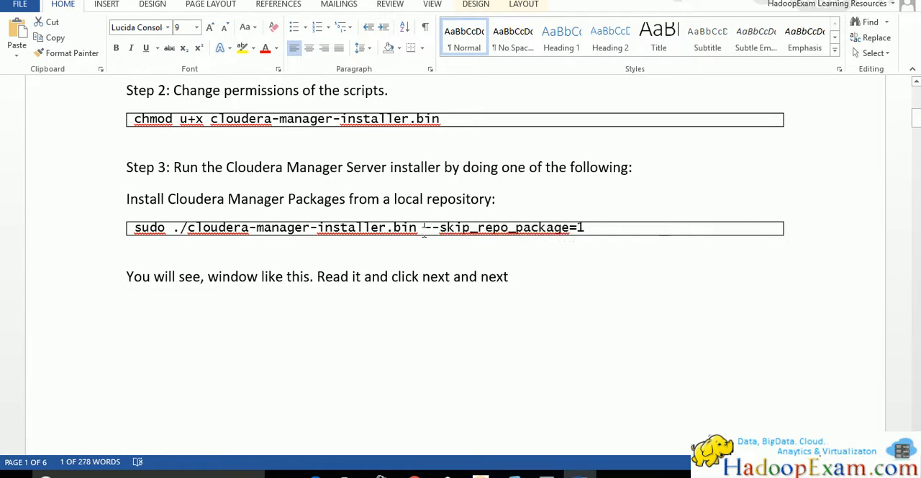
pyautogui.moveTo(429, 227); pyautogui.dragTo(583, 227)
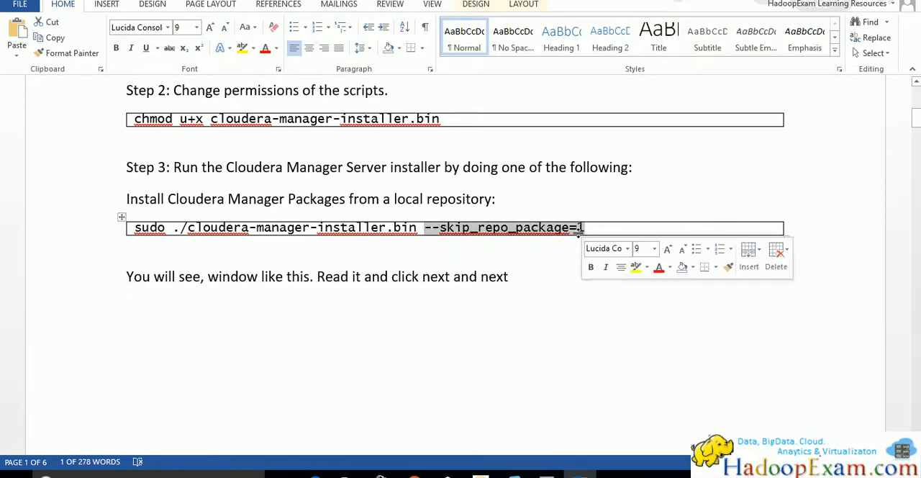
pyautogui.click(541, 385)
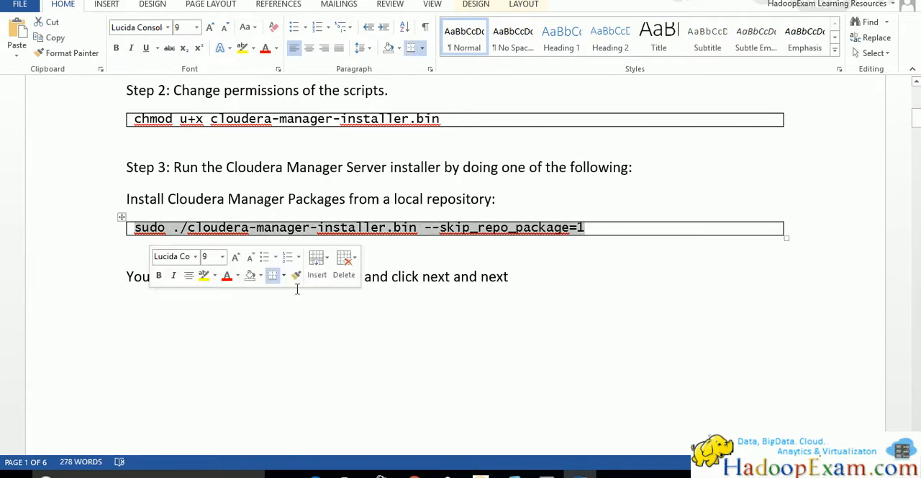
pyautogui.press('alt+tab')
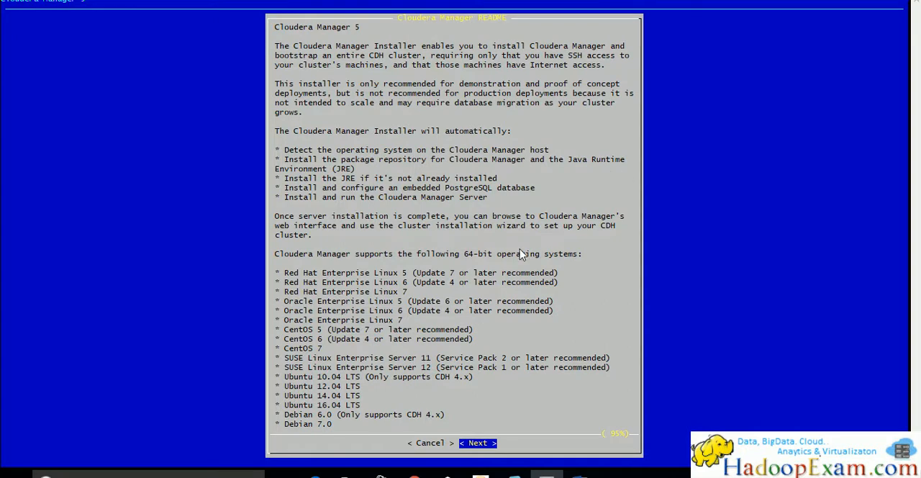
pyautogui.moveTo(477, 443)
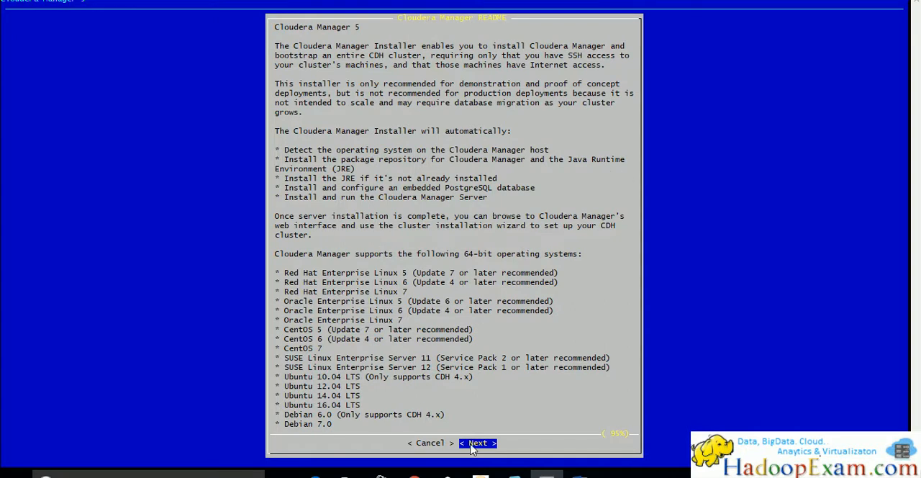
# - Move past the installer welcome and accept the Cloudera Express license
pyautogui.click(478, 443)
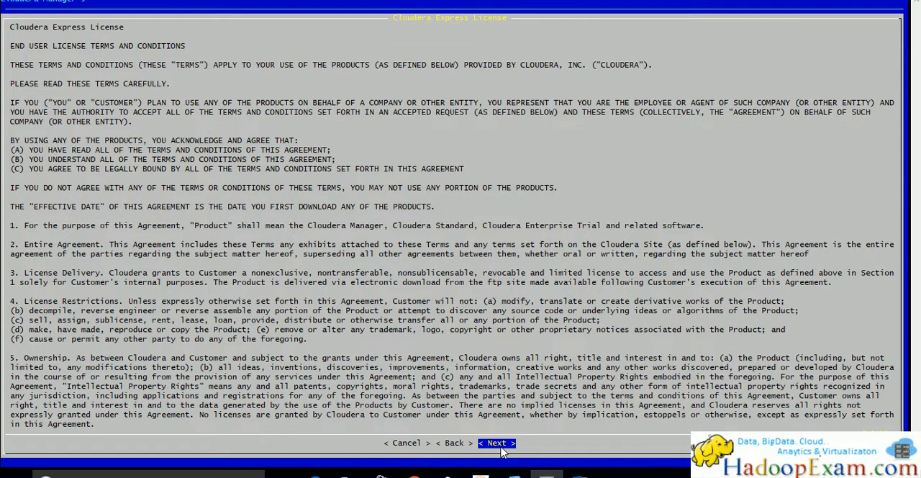
pyautogui.click(494, 443)
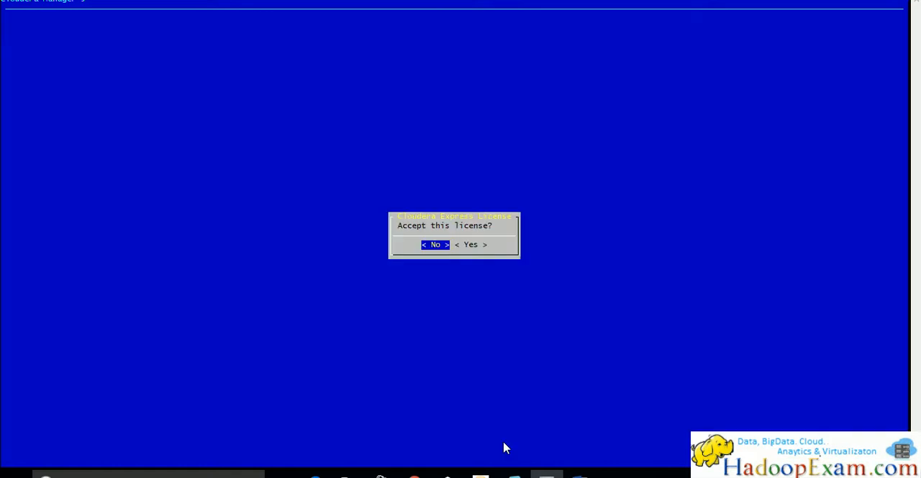
pyautogui.click(470, 245)
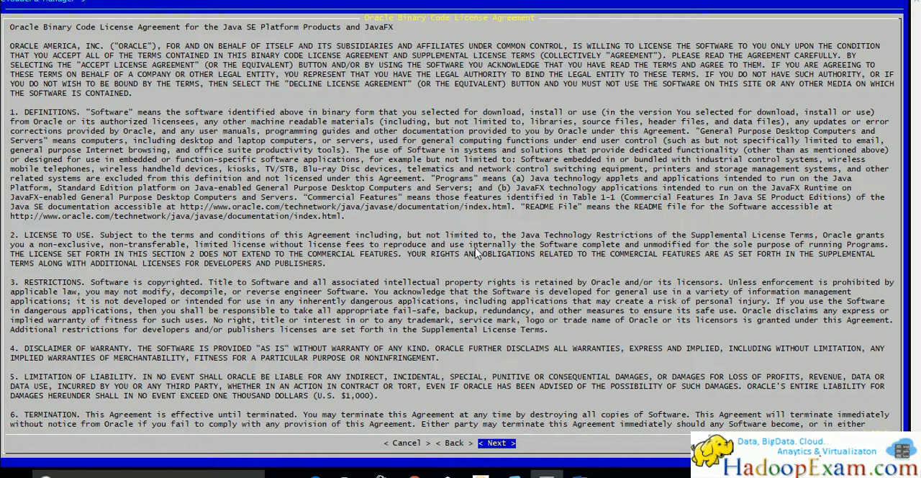
pyautogui.moveTo(606, 415)
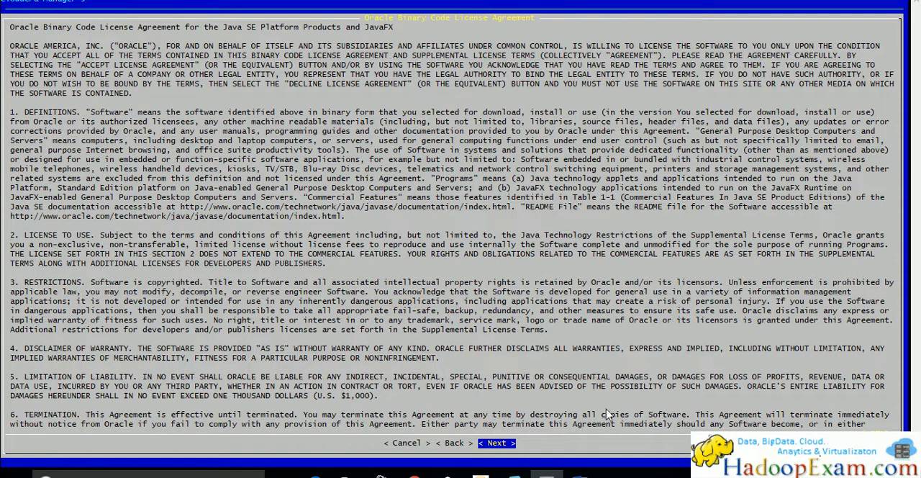
# - Accept the Oracle Java license so the JDK installation begins
pyautogui.click(494, 443)
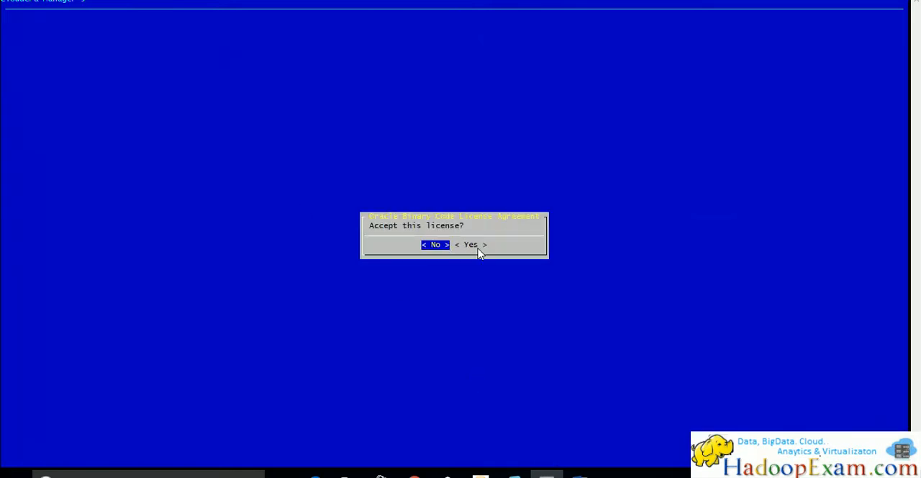
pyautogui.click(468, 245)
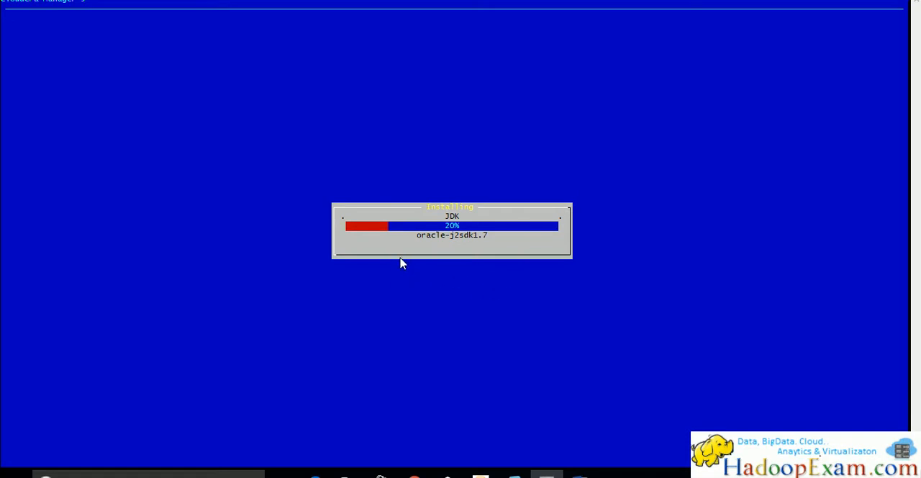
pyautogui.moveTo(509, 253)
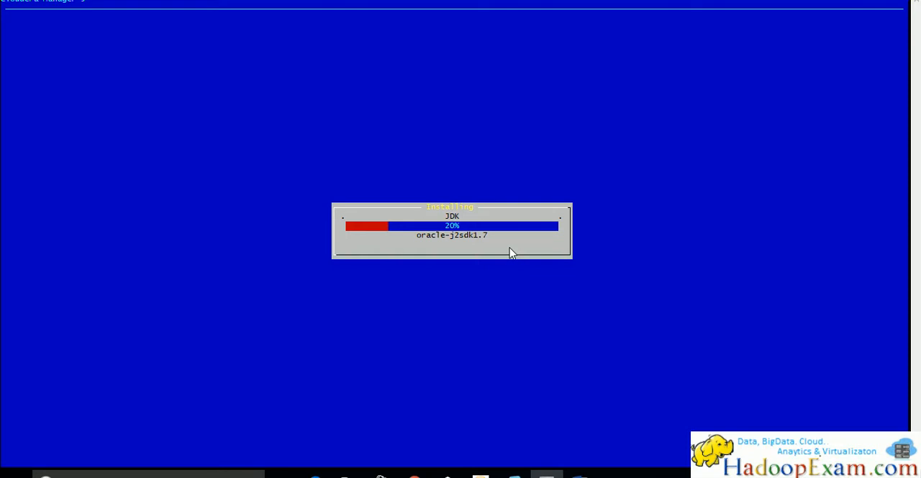
pyautogui.moveTo(449, 245)
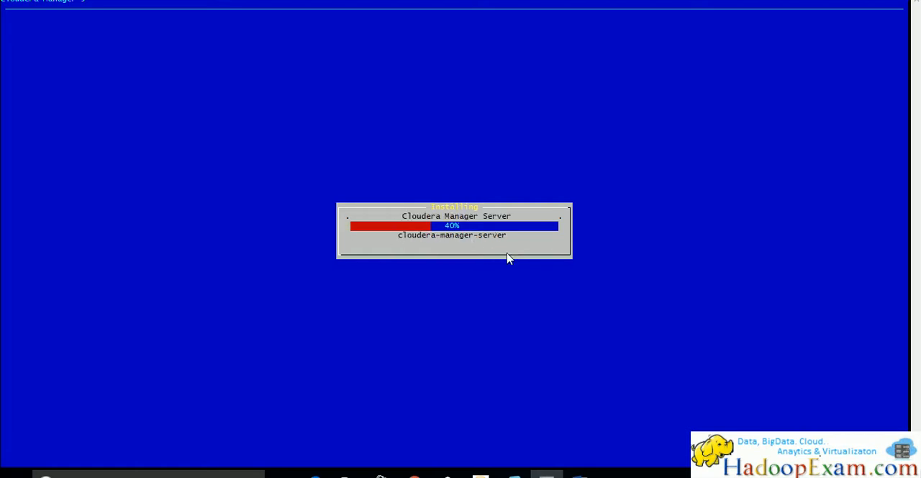
pyautogui.moveTo(483, 219)
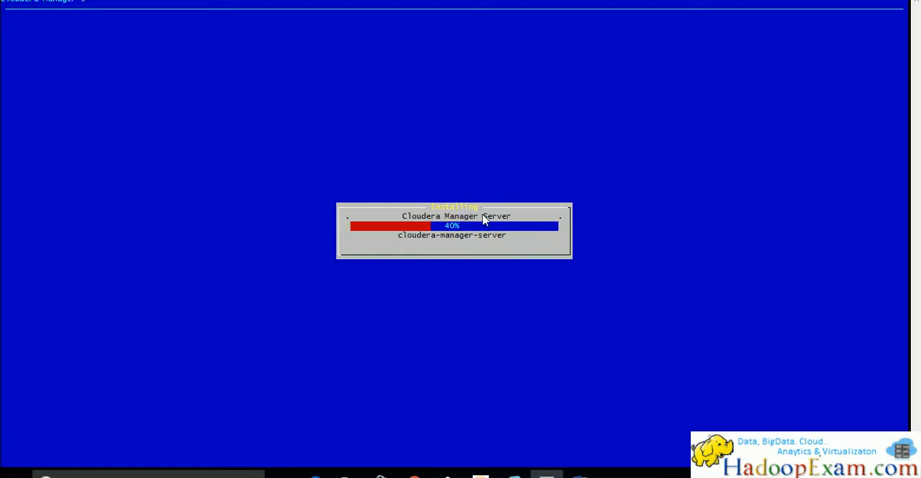
pyautogui.moveTo(383, 235)
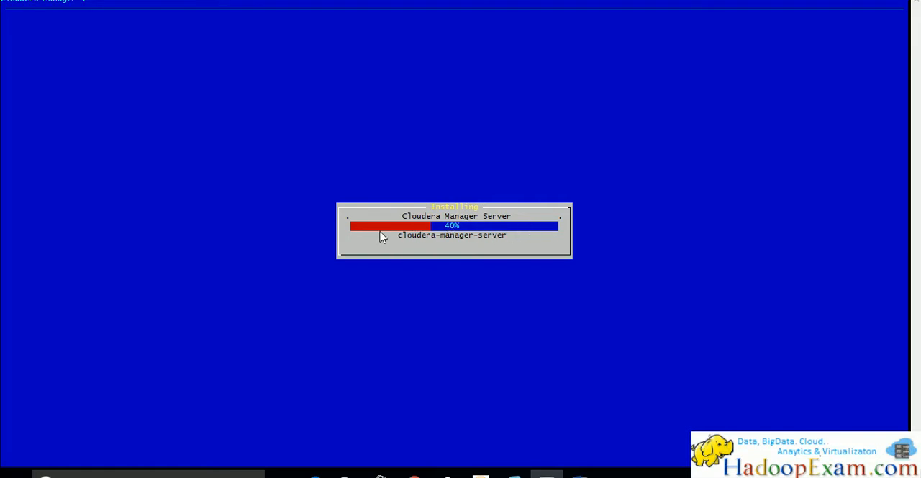
pyautogui.moveTo(501, 260)
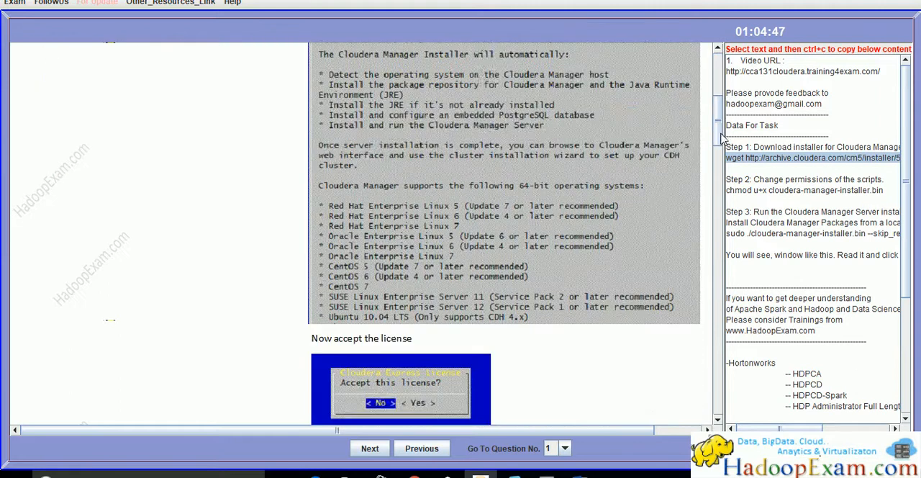
# - Scroll the simulator guide down to the installer log location and success screen
pyautogui.scroll(-3)
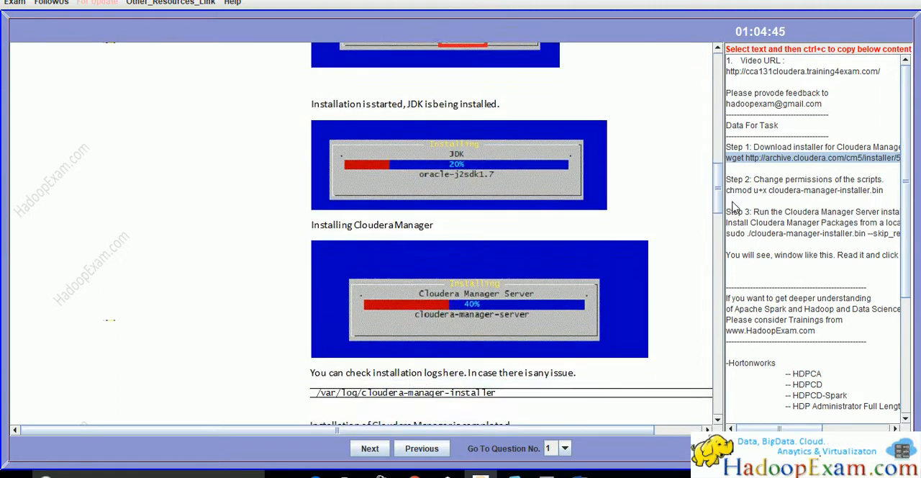
pyautogui.scroll(-3)
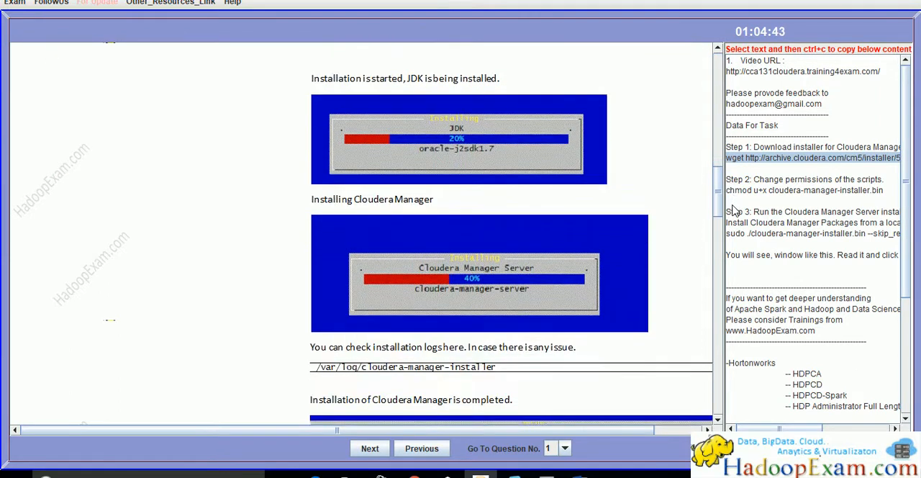
pyautogui.scroll(-3)
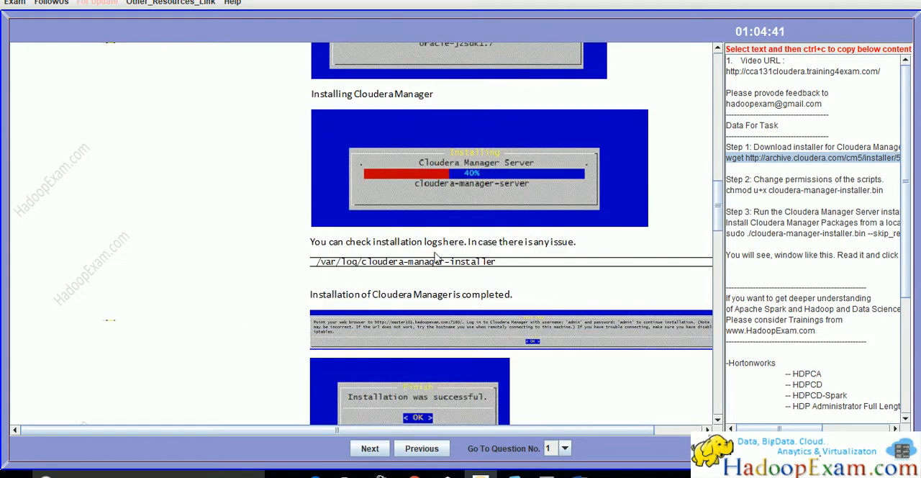
pyautogui.moveTo(319, 271)
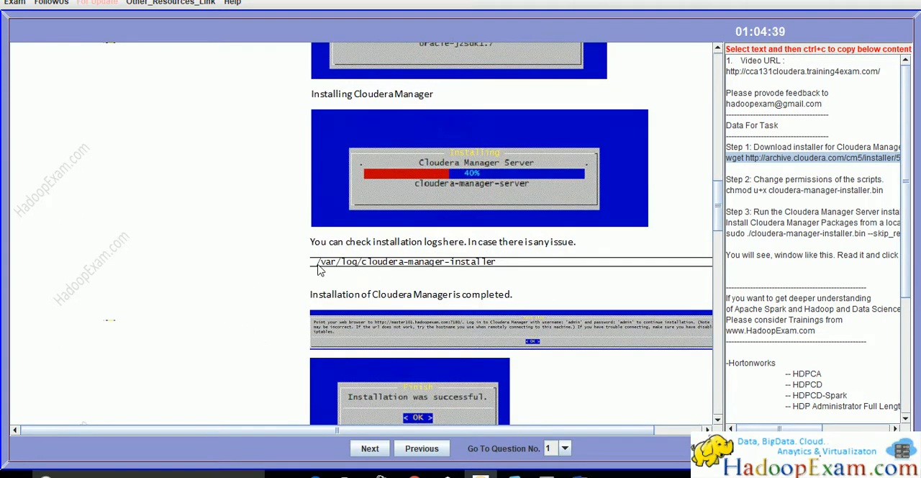
pyautogui.moveTo(525, 284)
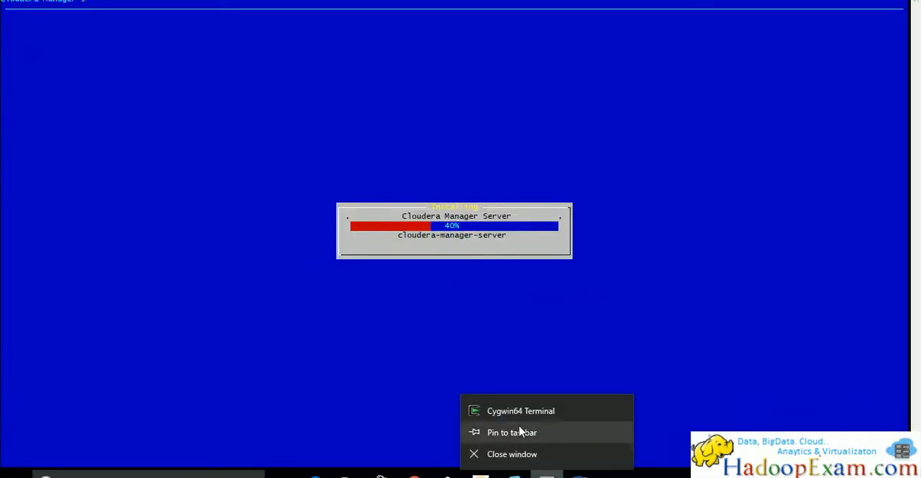
# - Launch a second Cygwin64 Terminal window from the taskbar jump list
pyautogui.click(453, 216)
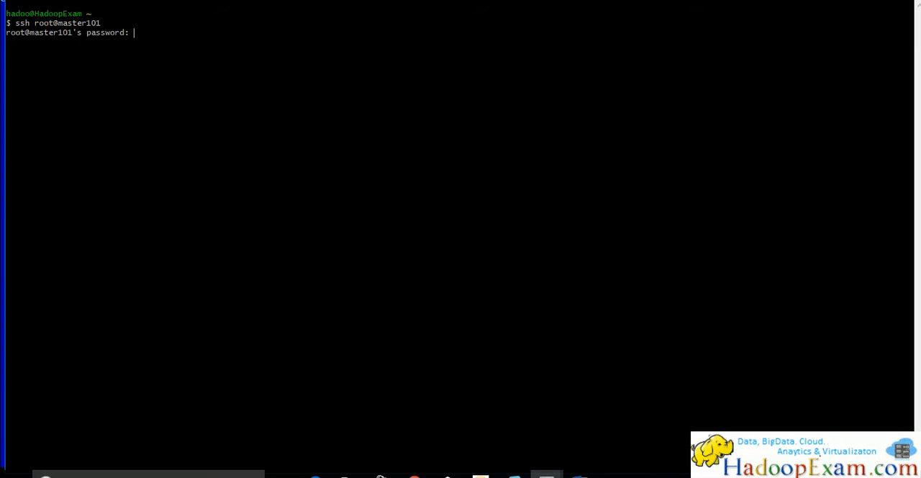
# - Go to /var/log/cloudera-manager-installer/ and view the server install log with vi
pyautogui.write('c')
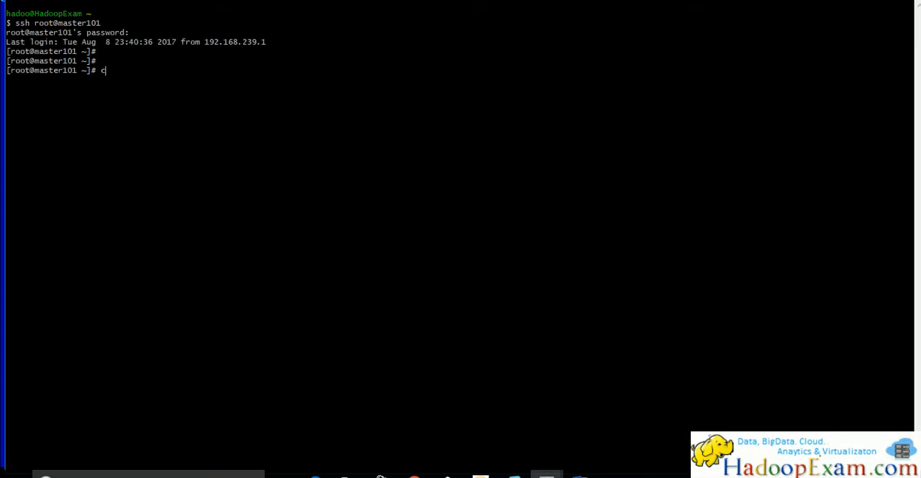
pyautogui.write('d /var/l')
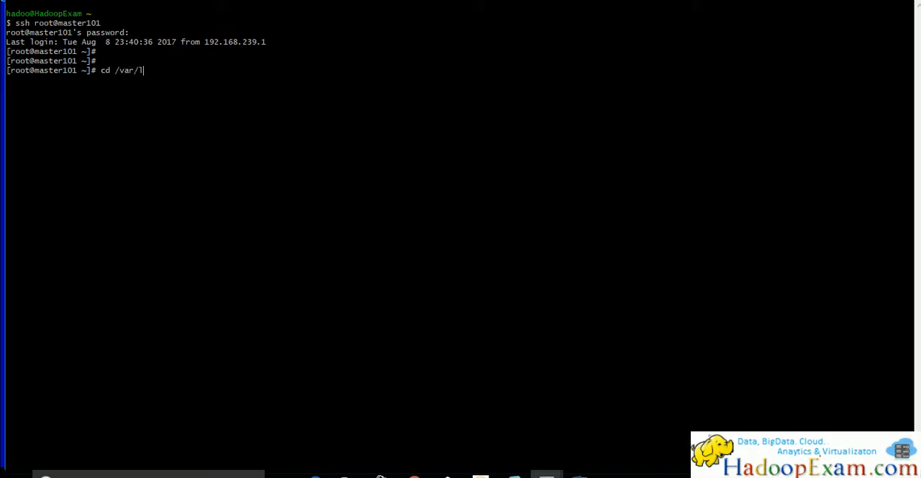
pyautogui.write('og/cloudera-manager-installer/')
pyautogui.write('ls -ltr')
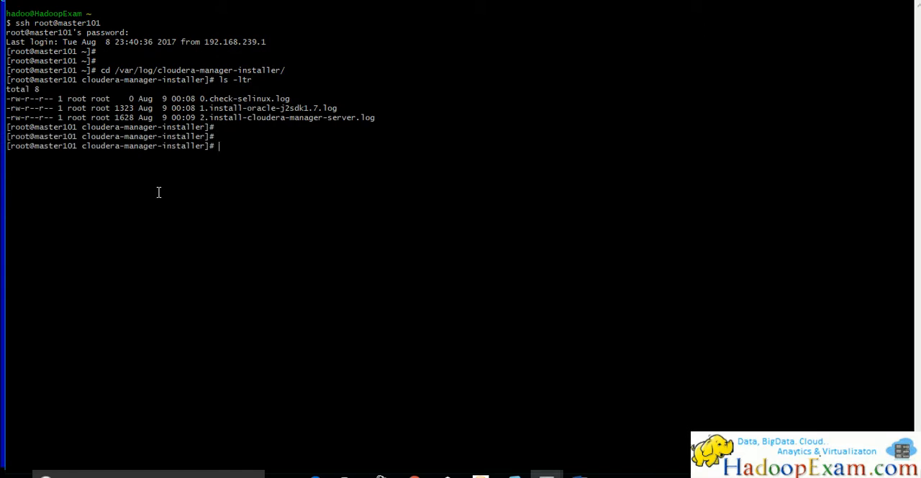
pyautogui.doubleClick(268, 108)
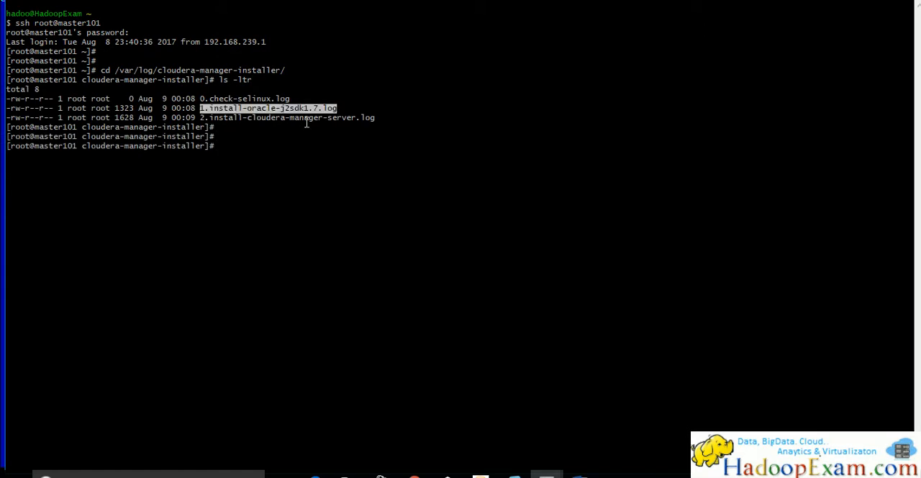
pyautogui.write('v')
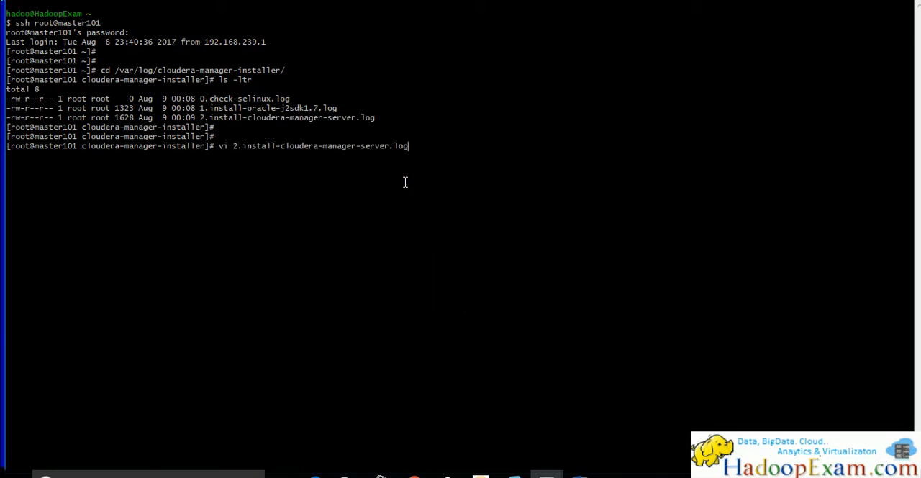
pyautogui.press('Return')
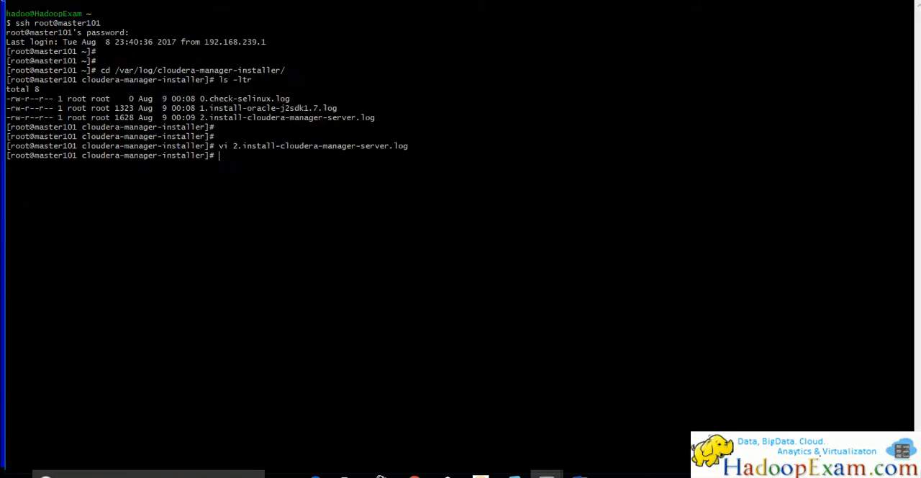
# - Enter tail -f 2.install-cloudera-manager-server.log to follow the server install log
pyautogui.write('tail -f')
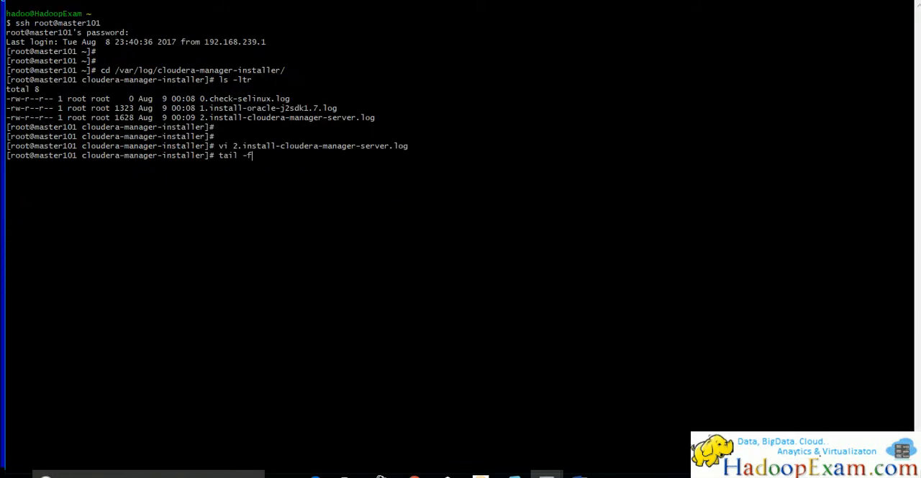
pyautogui.write('2.install-cloudera-manager-server.log')
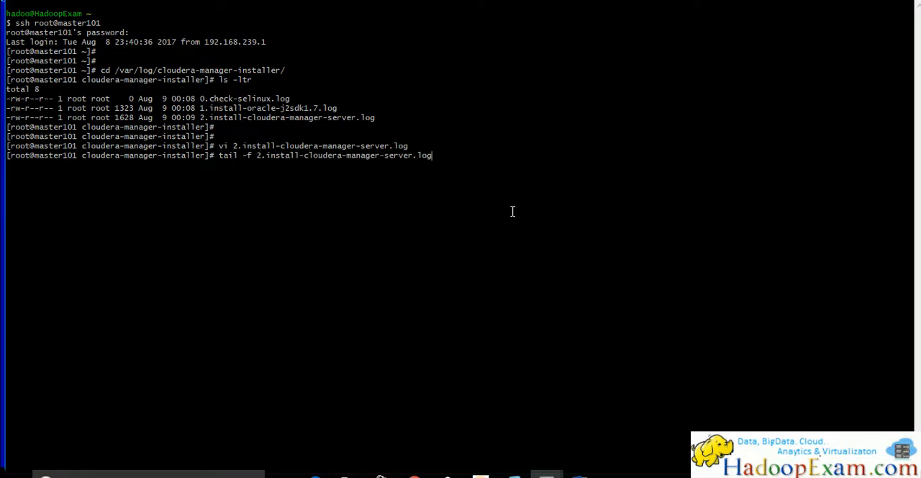
pyautogui.press('Return')
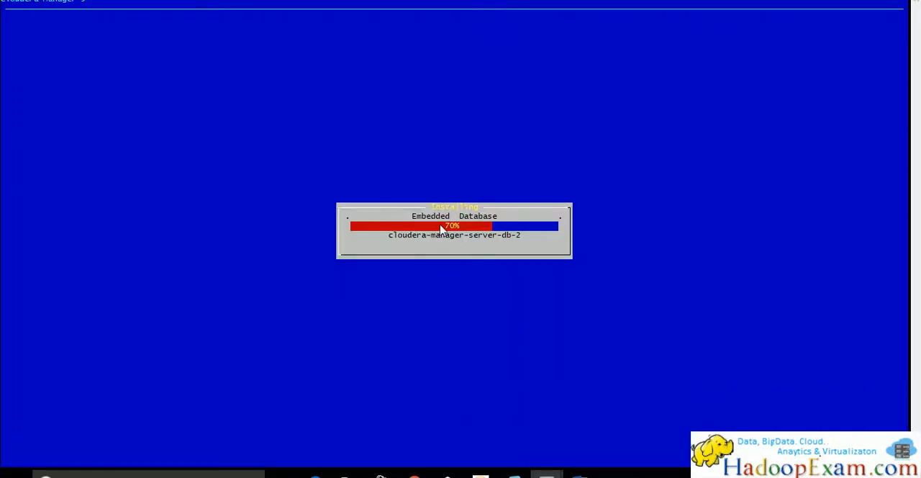
pyautogui.moveTo(500, 224)
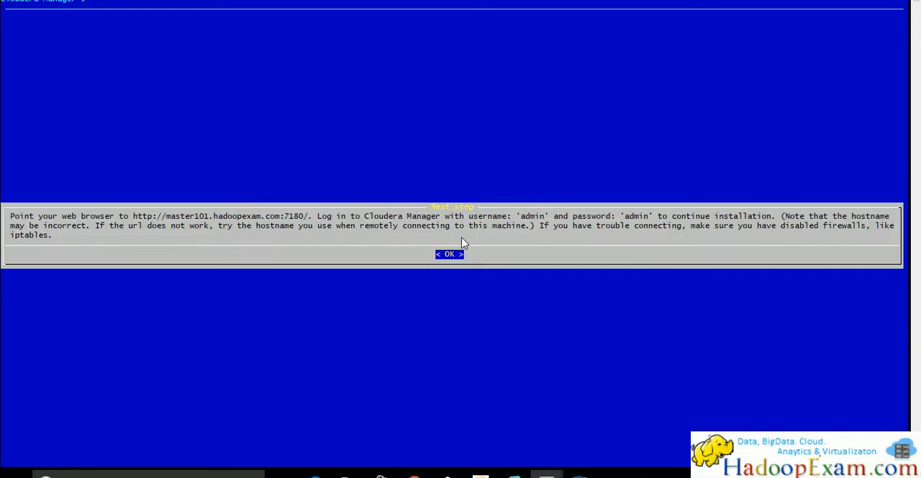
pyautogui.moveTo(207, 268)
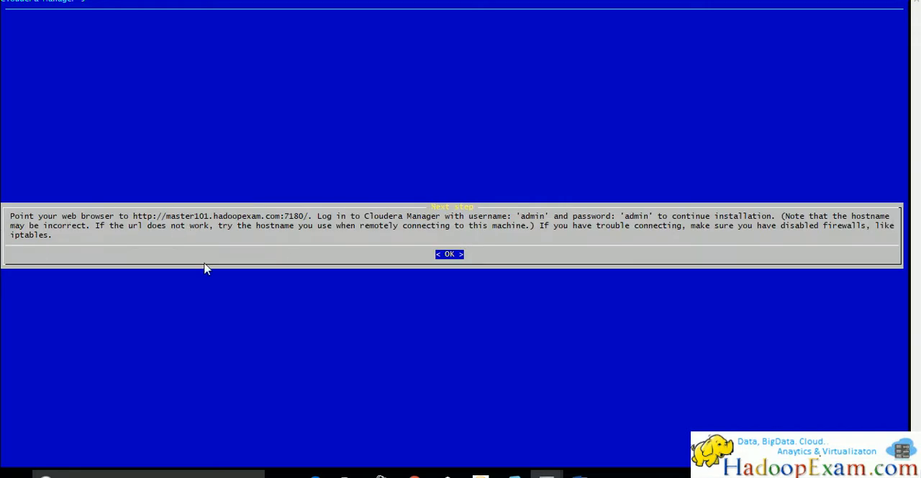
pyautogui.moveTo(35, 224)
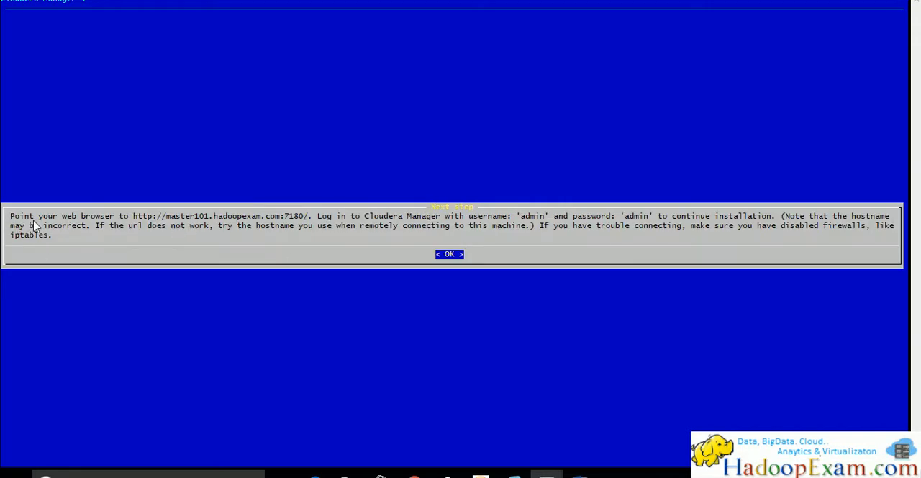
pyautogui.moveTo(262, 225)
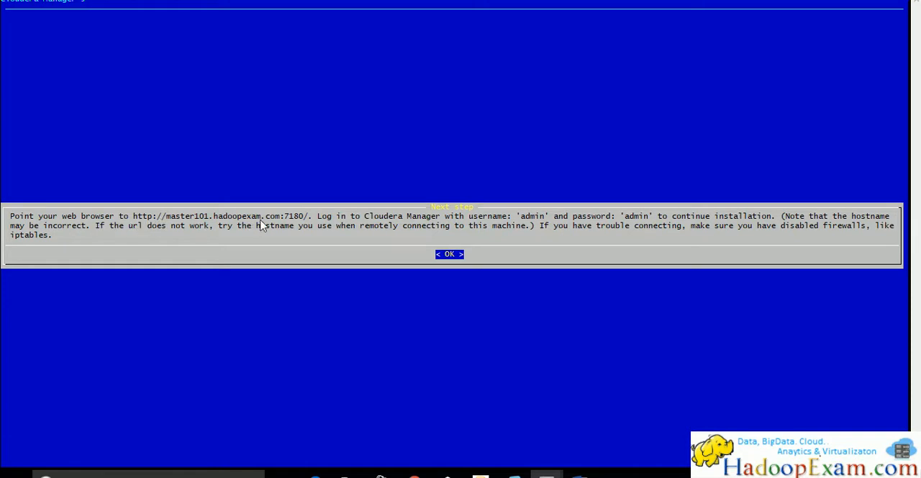
pyautogui.moveTo(325, 224)
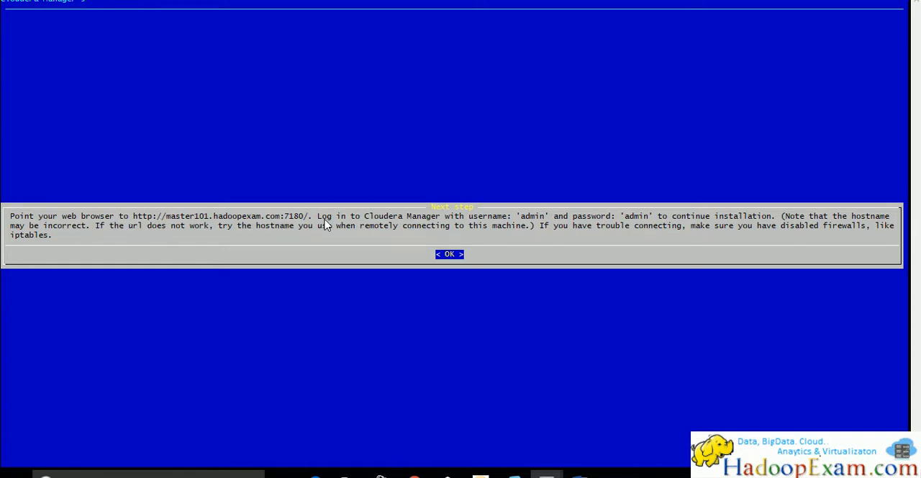
pyautogui.moveTo(5, 236)
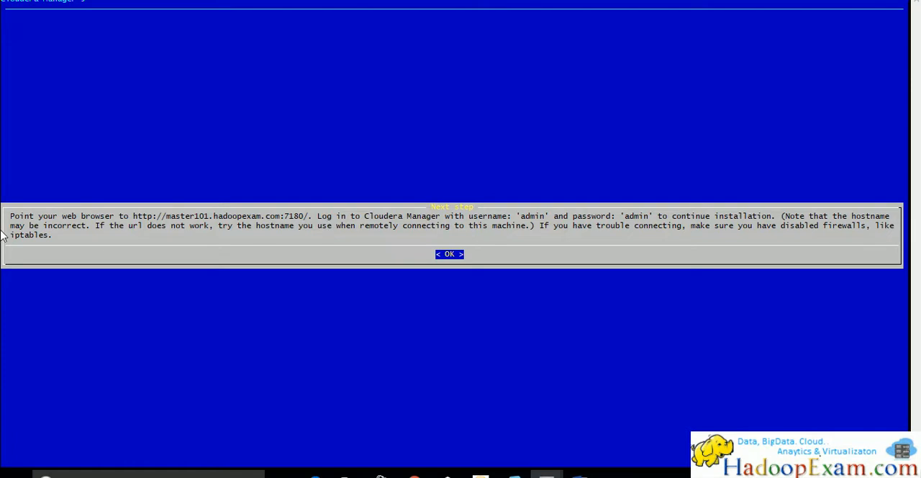
pyautogui.moveTo(288, 229)
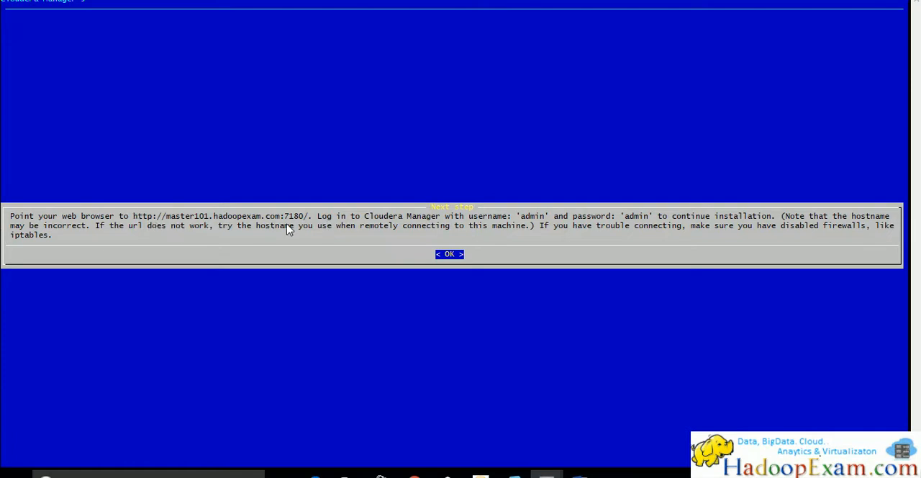
pyautogui.moveTo(379, 239)
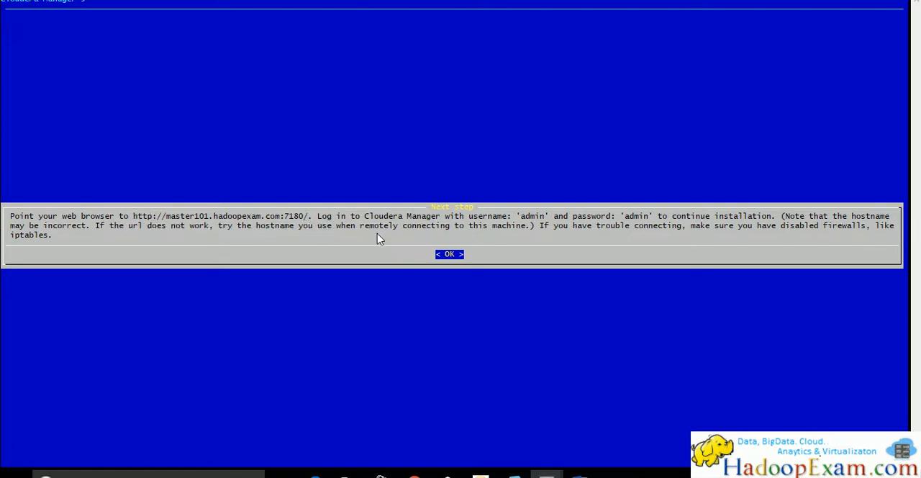
pyautogui.moveTo(203, 224)
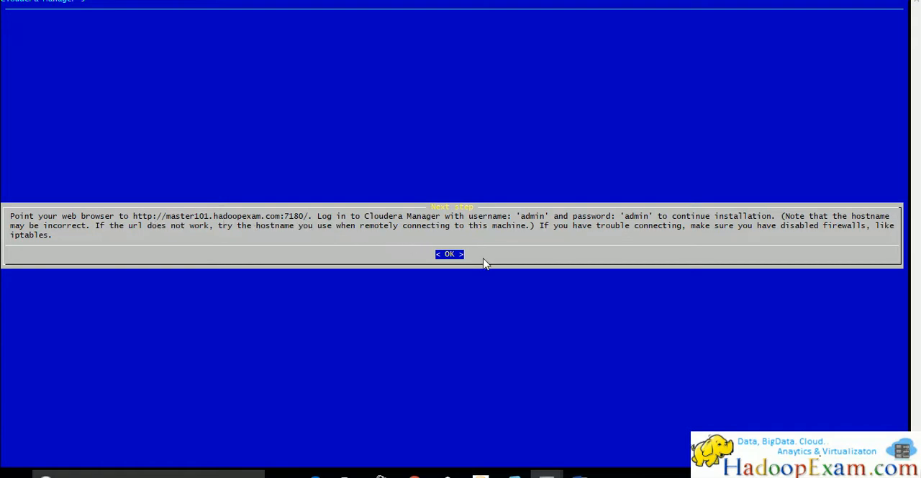
# - Acknowledge the message giving the master101:7180 web login and admin credentials
pyautogui.click(449, 253)
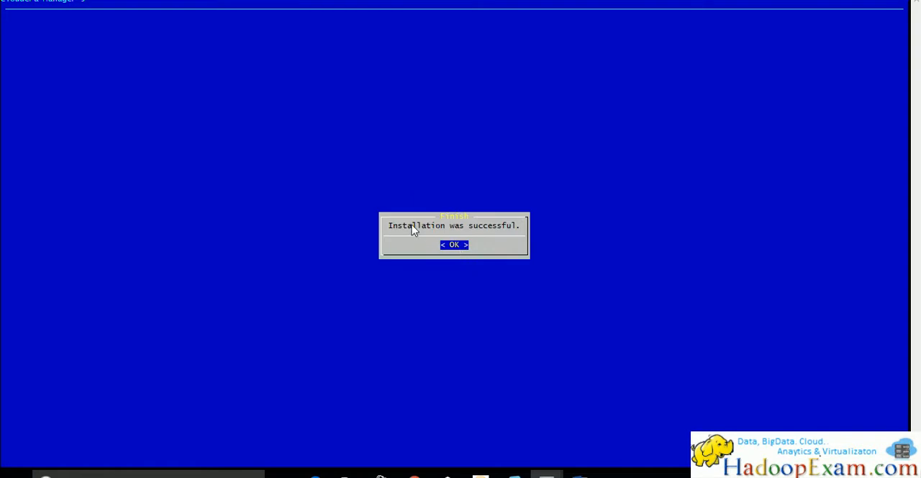
# - Dismiss the installation-successful message and scroll the Word guide to Step 4
pyautogui.click(453, 244)
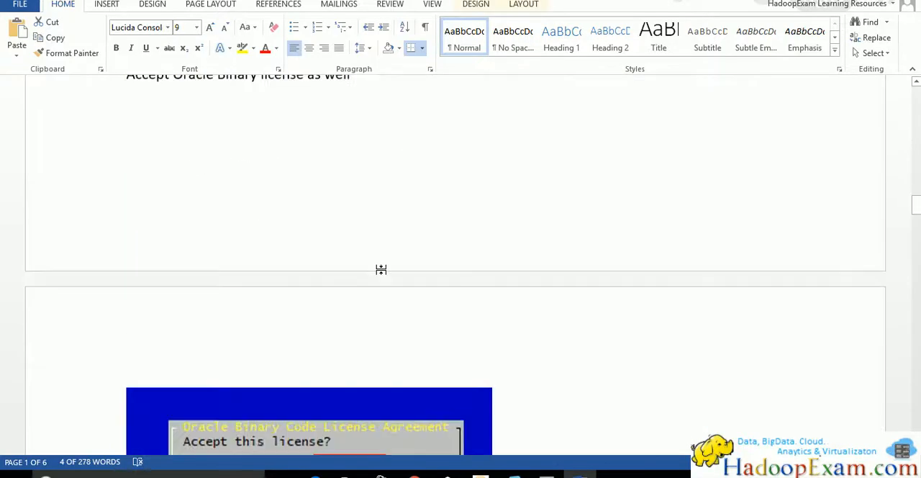
pyautogui.scroll(-3)
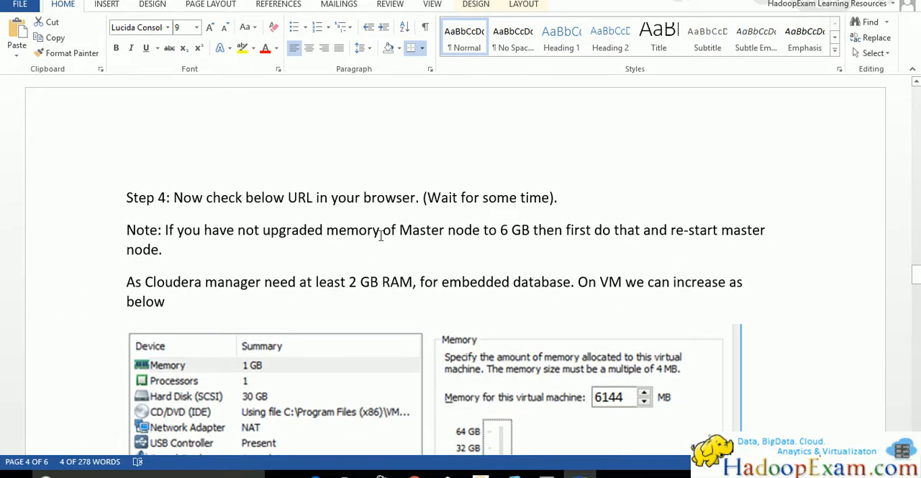
pyautogui.scroll(-3)
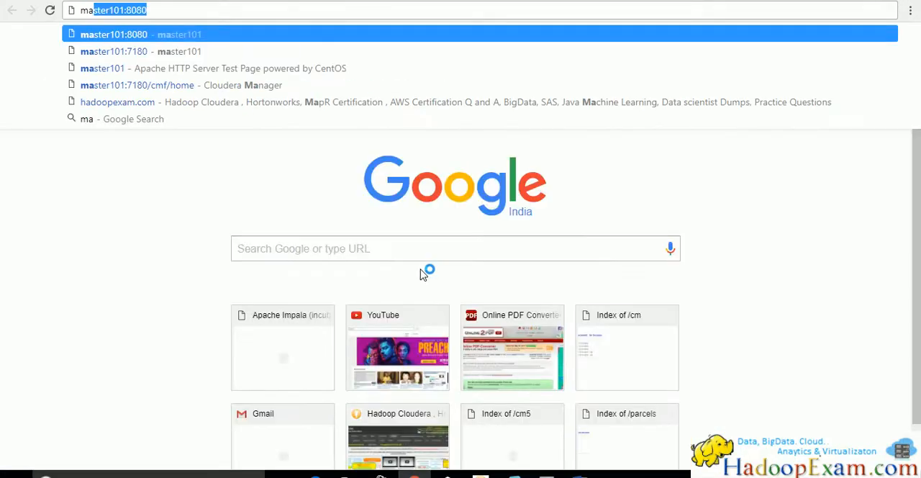
# - Enter master101:8080 in the Chrome address bar to try loading it
pyautogui.write('master101:8080')
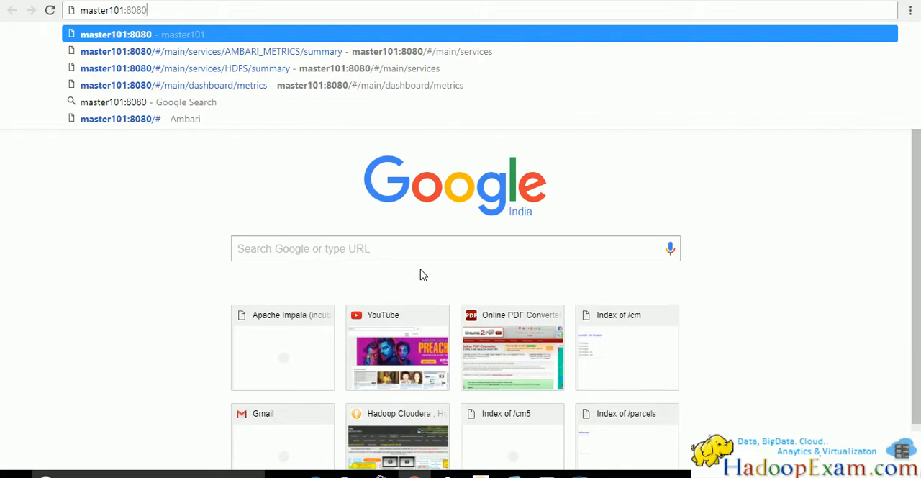
pyautogui.press('Backspace')
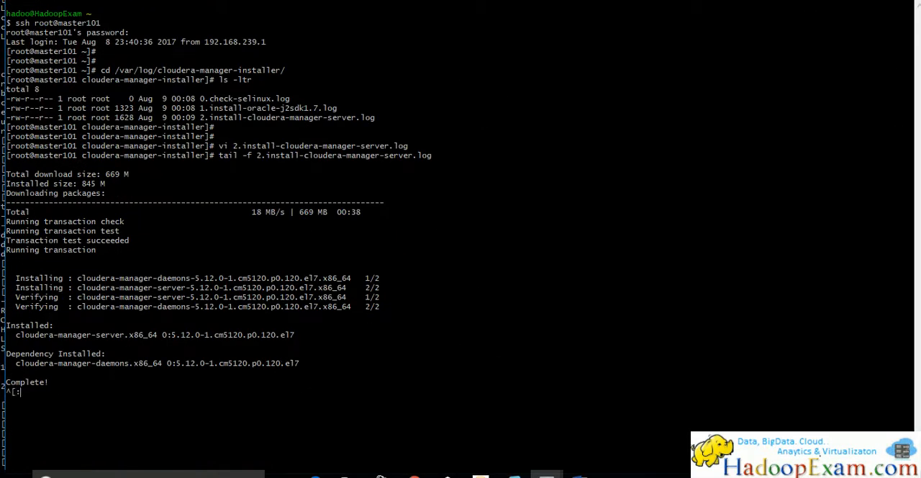
# - Quit vi with :q! and start a ps -aef | grep check of running processes
pyautogui.write('q!')
pyautogui.write('ps')
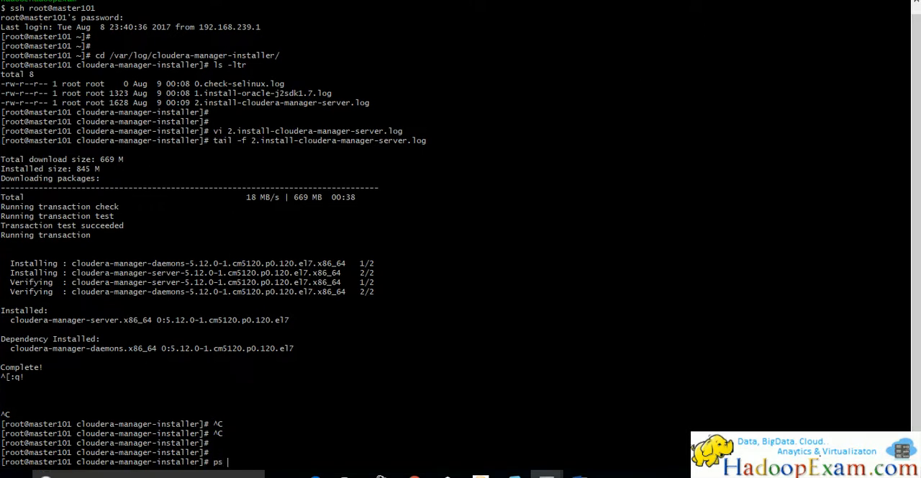
pyautogui.write('-aef | grep')
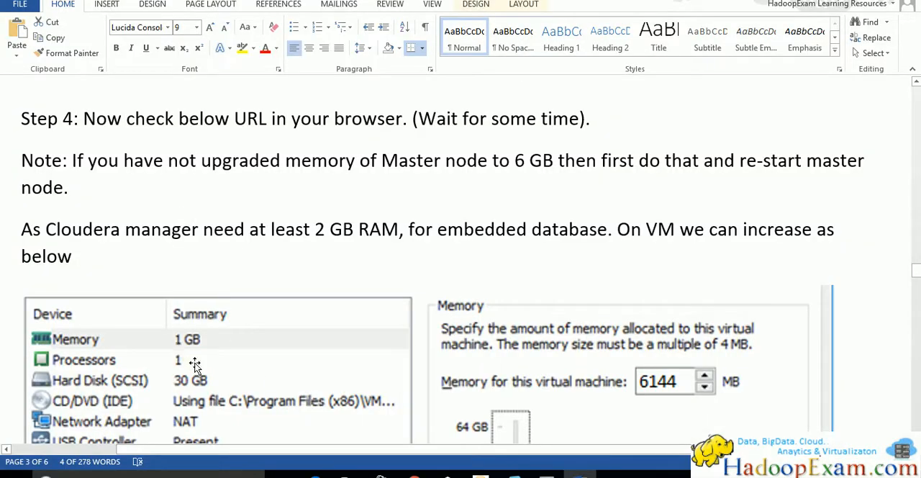
pyautogui.moveTo(224, 348)
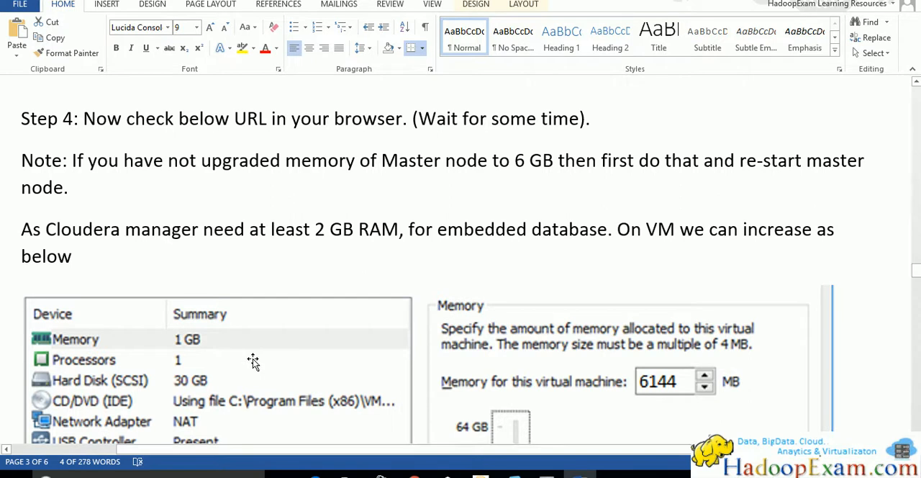
pyautogui.moveTo(309, 300)
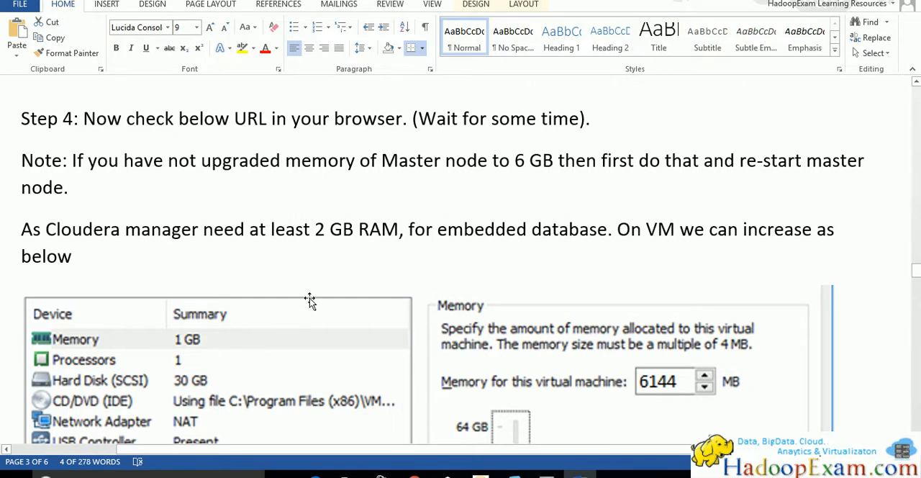
# - Scroll the Word guide down to the web UI URL, server log path and ps -aef | grep cloudera check
pyautogui.scroll(-3)
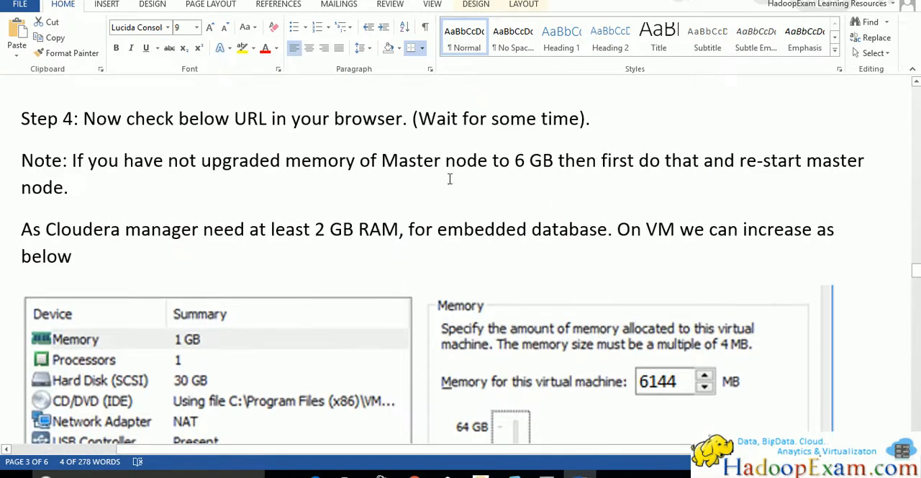
pyautogui.moveTo(261, 190)
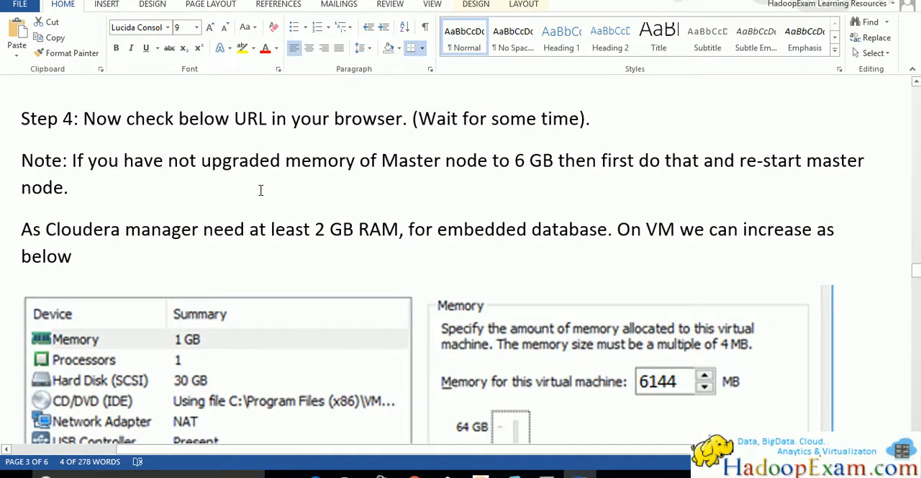
pyautogui.scroll(-3)
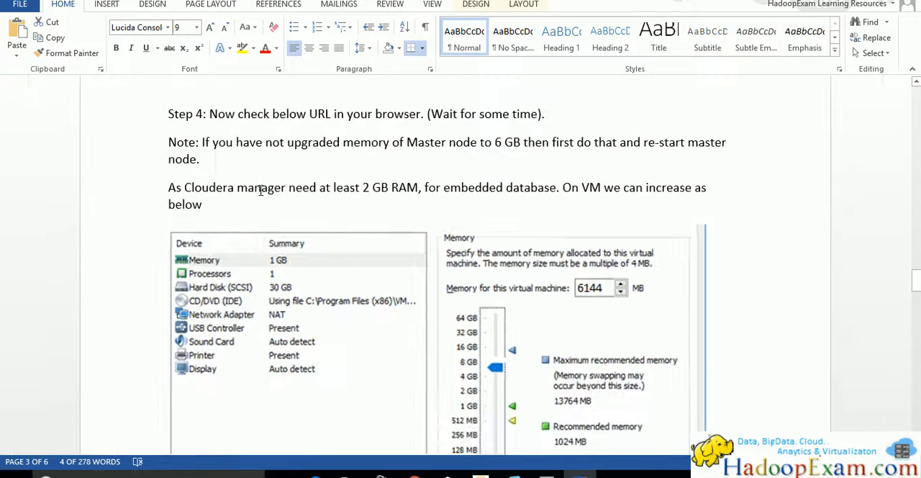
pyautogui.scroll(-3)
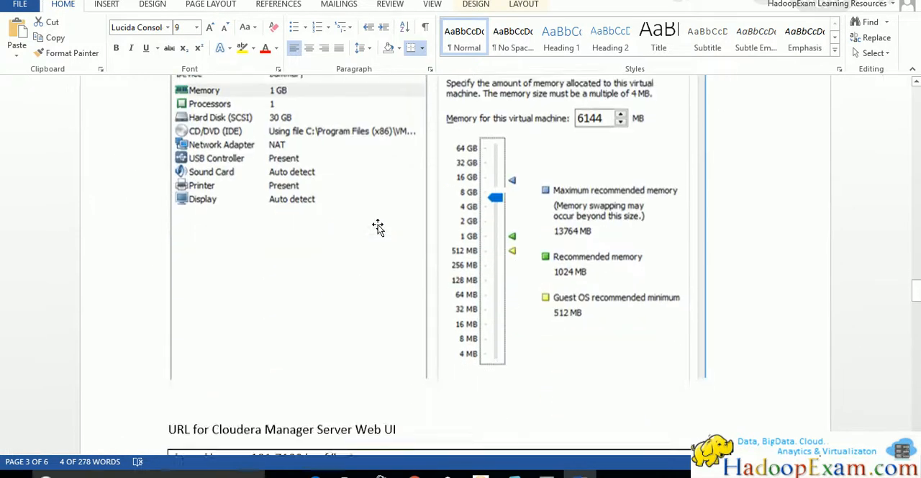
pyautogui.scroll(-3)
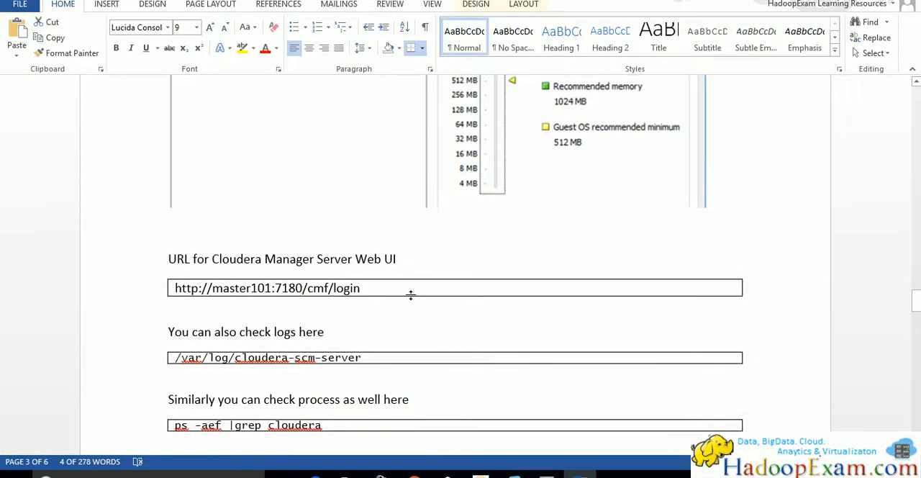
pyautogui.moveTo(409, 351)
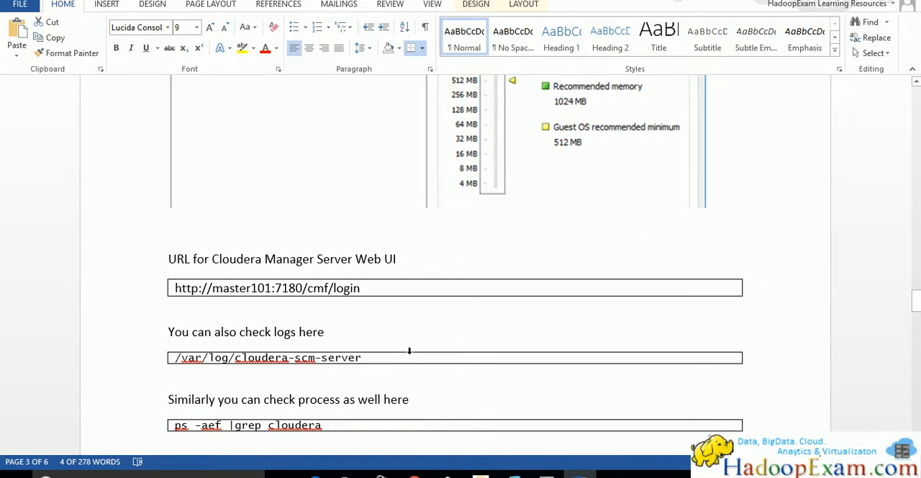
pyautogui.scroll(-3)
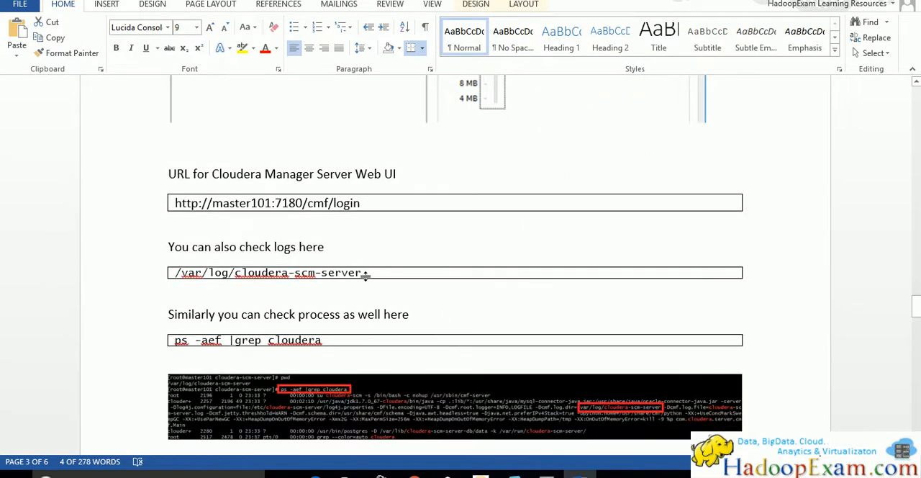
pyautogui.moveTo(329, 340)
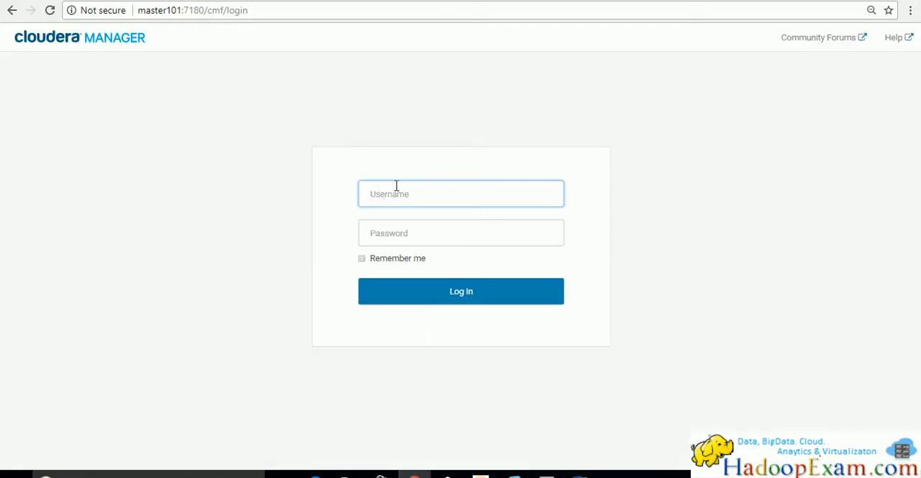
pyautogui.moveTo(440, 193)
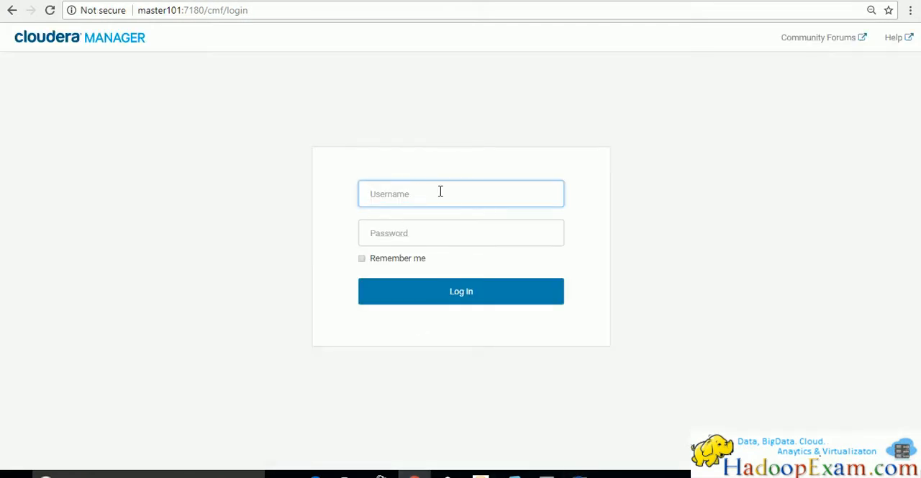
# - Enter admin as the username and tick Remember me on the login page
pyautogui.write('admin')
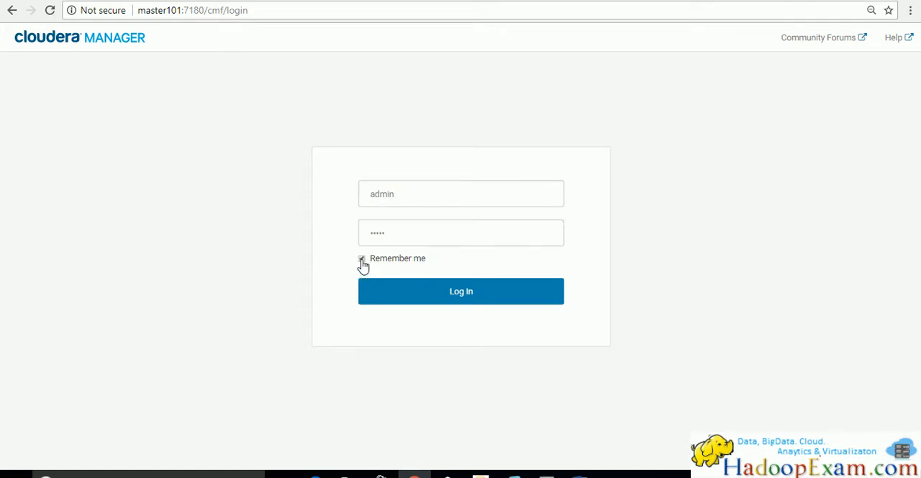
pyautogui.click(460, 291)
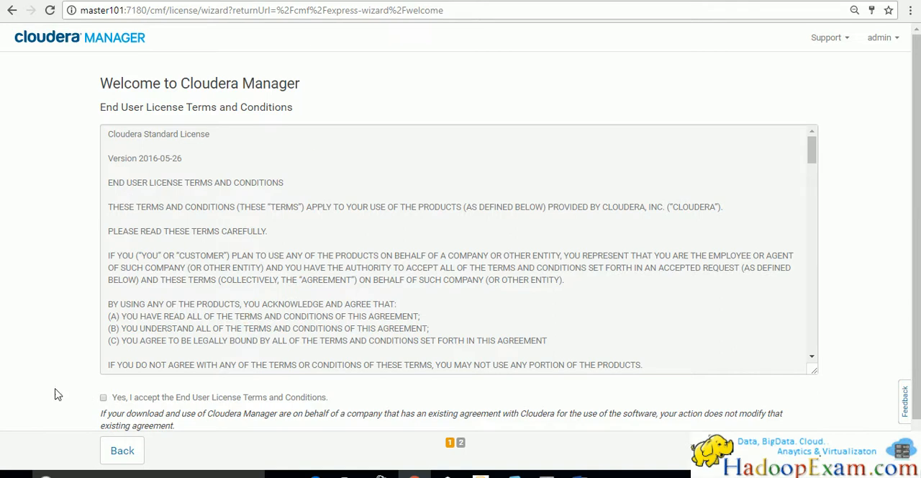
# - Accept the end user license terms and continue with the Enterprise Data Hub Edition Trial
pyautogui.click(104, 397)
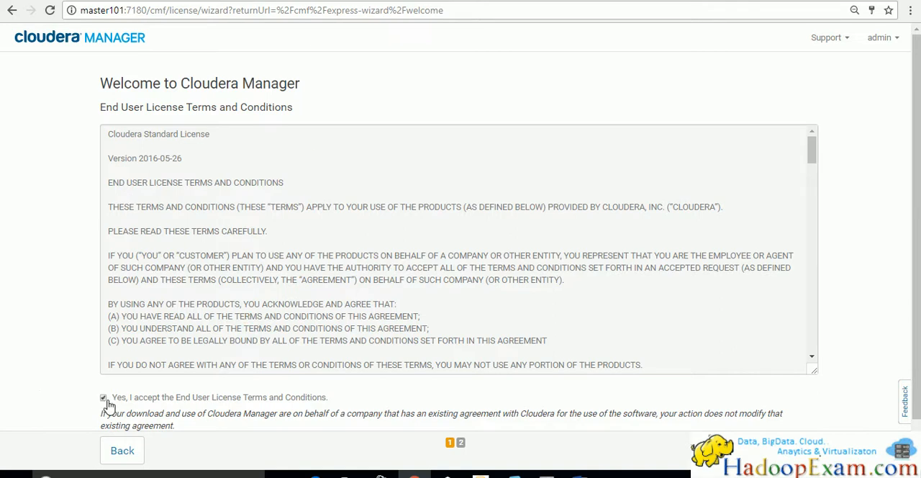
pyautogui.click(104, 397)
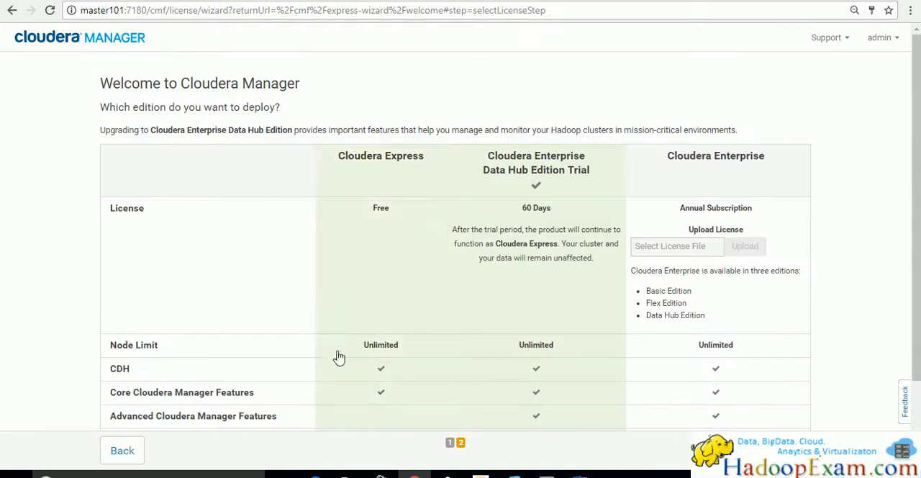
pyautogui.moveTo(852, 315)
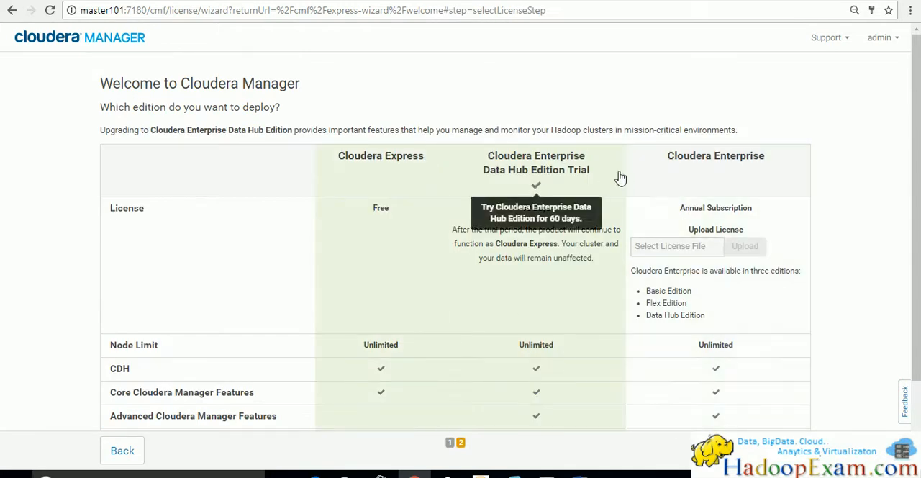
pyautogui.moveTo(597, 178)
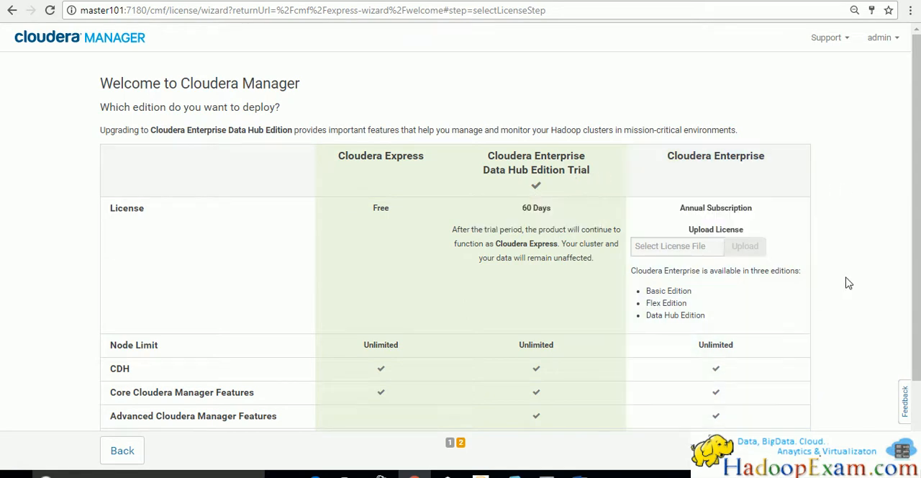
pyautogui.moveTo(720, 160)
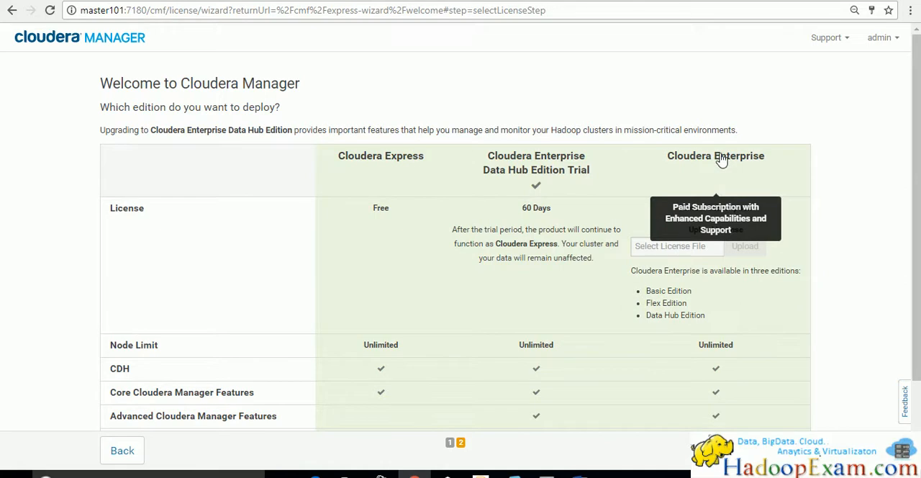
pyautogui.moveTo(736, 246)
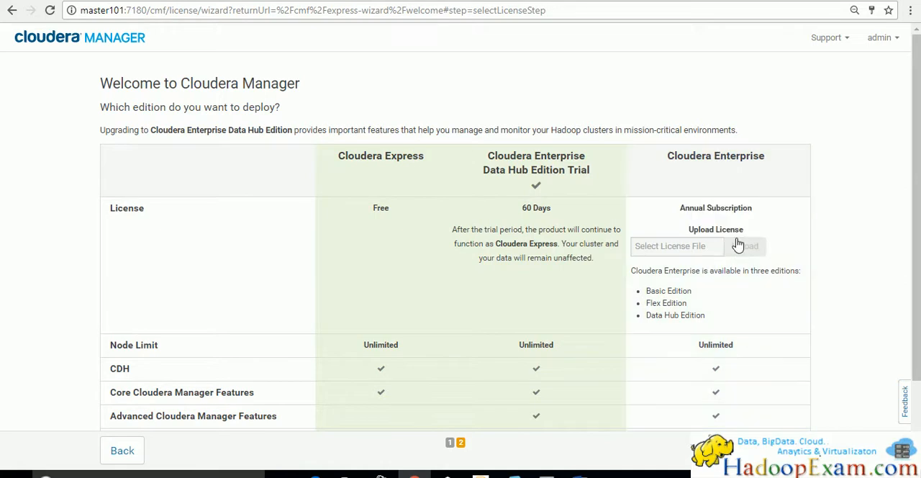
pyautogui.moveTo(504, 330)
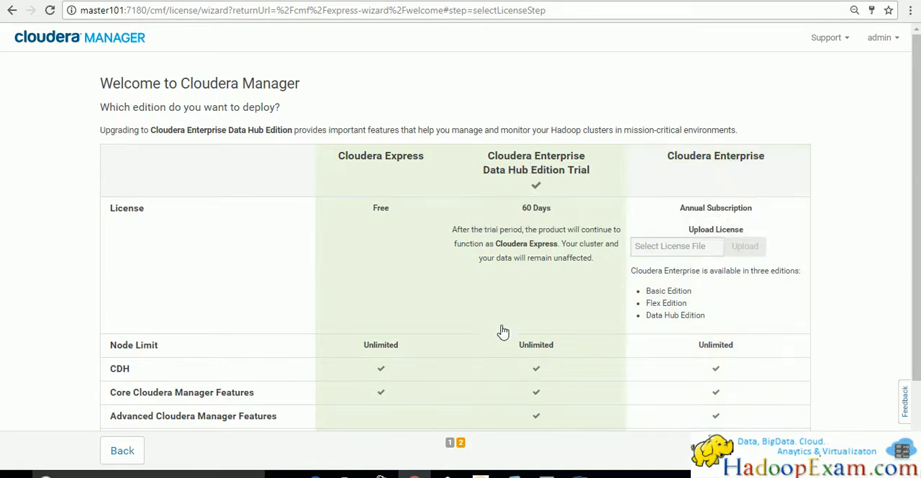
pyautogui.moveTo(535, 184)
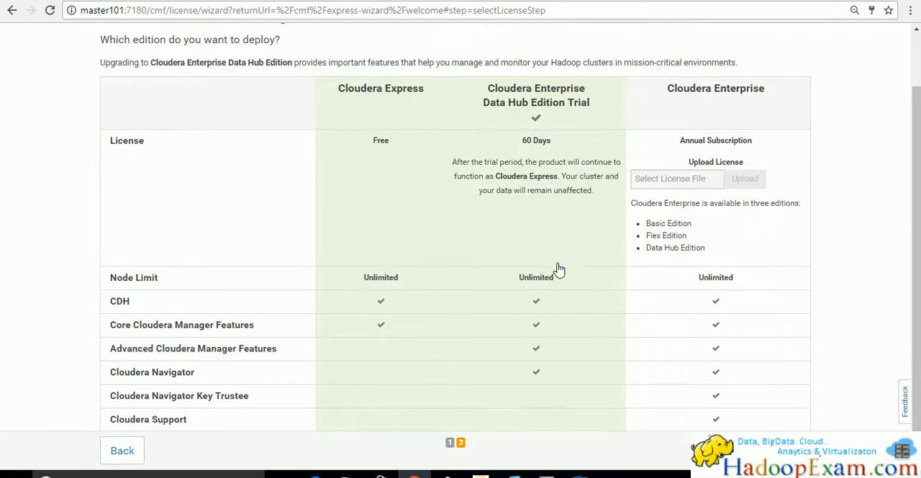
pyautogui.scroll(3)
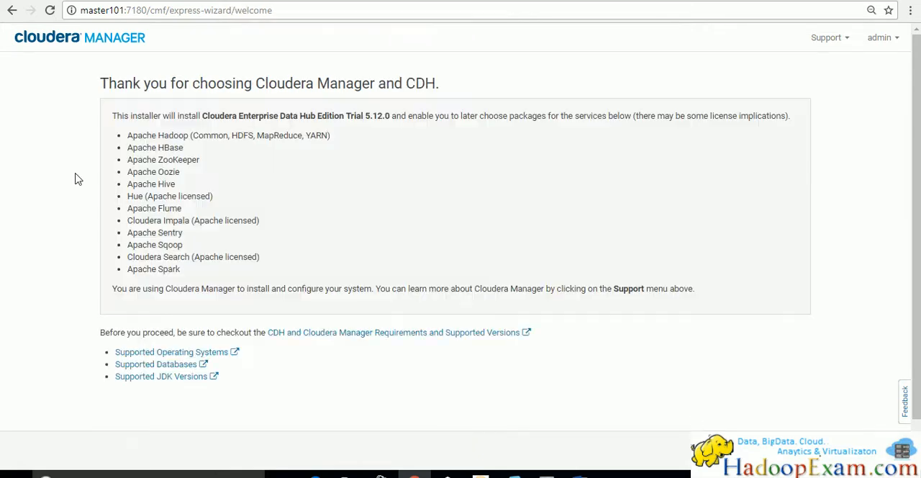
pyautogui.moveTo(118, 233)
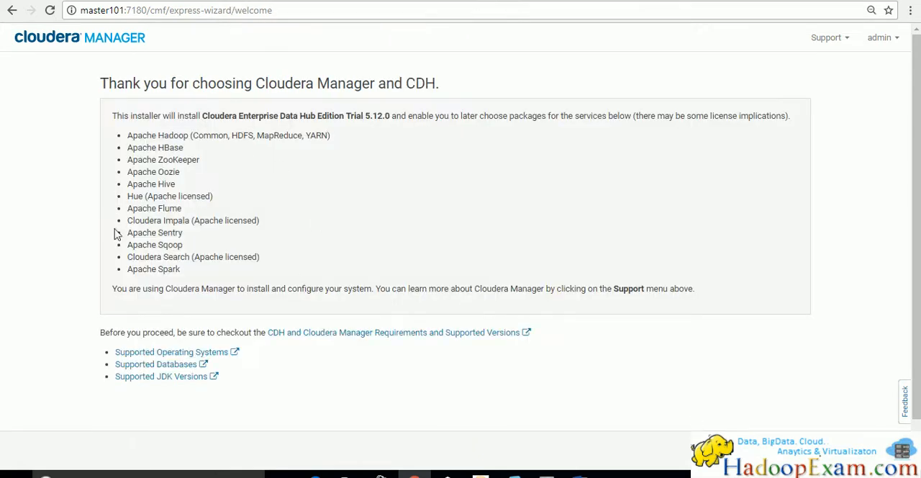
pyautogui.moveTo(225, 259)
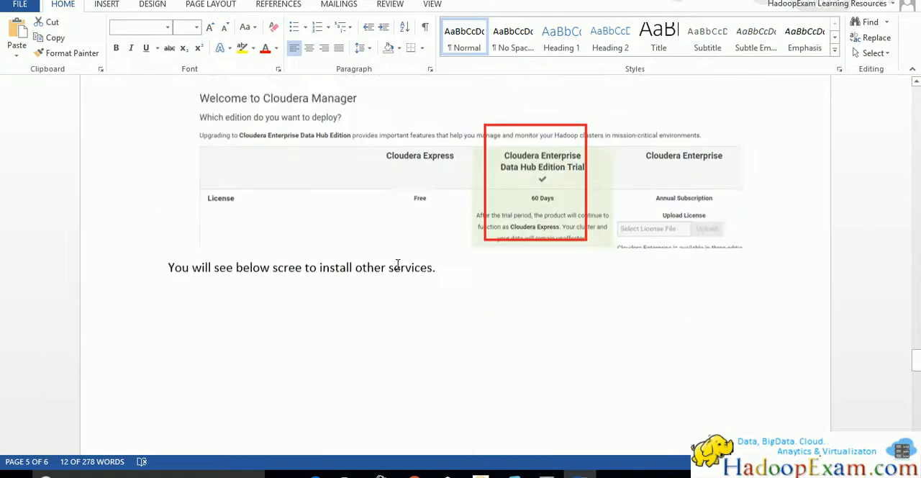
# - Scroll the Word guide down to Step 6, the rm -rf cleanup of the cm5.12.0 tarball
pyautogui.scroll(-3)
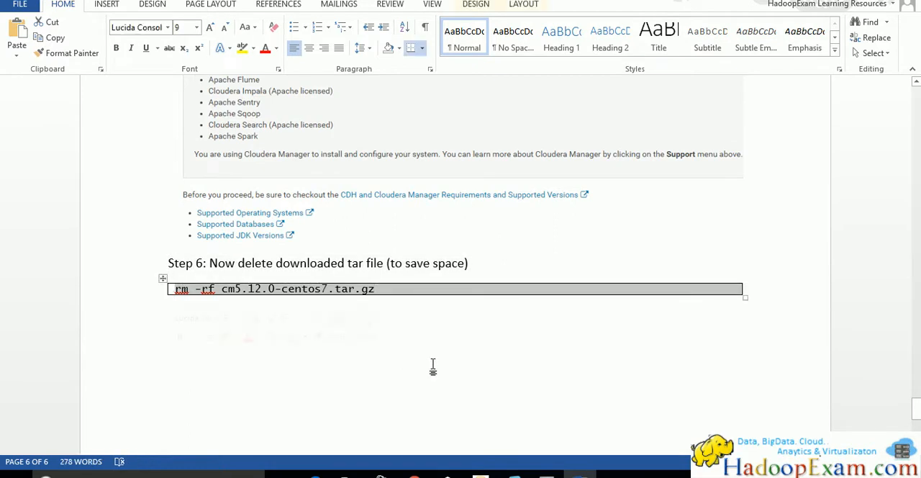
pyautogui.scroll(-3)
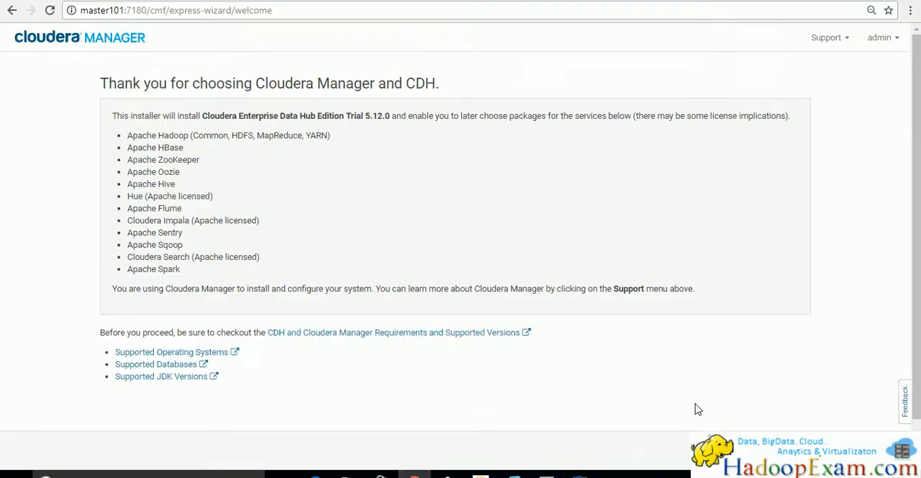
pyautogui.moveTo(420, 408)
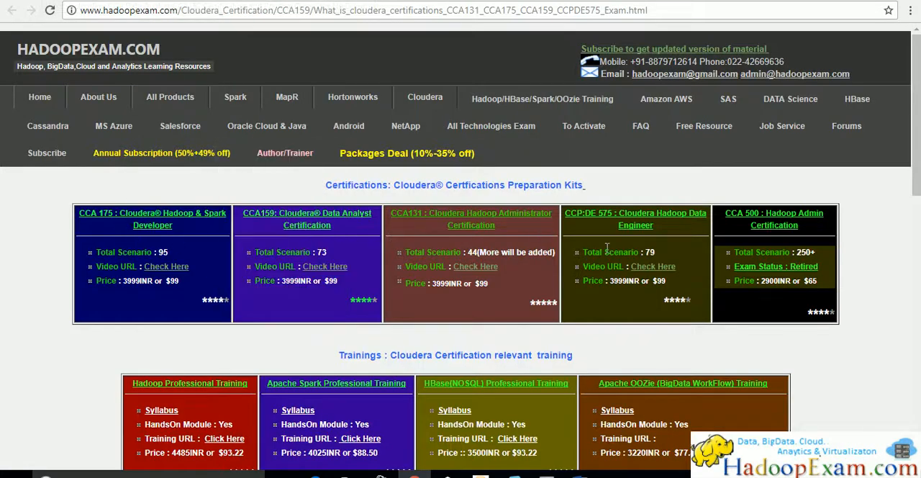
pyautogui.moveTo(620, 369)
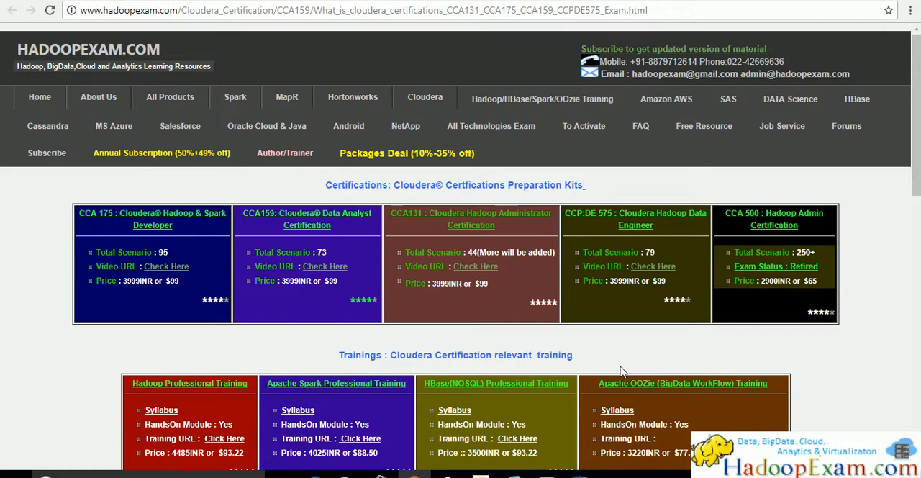
# - Scroll through the Cloudera certification kits with their scenario counts and prices
pyautogui.scroll(-3)
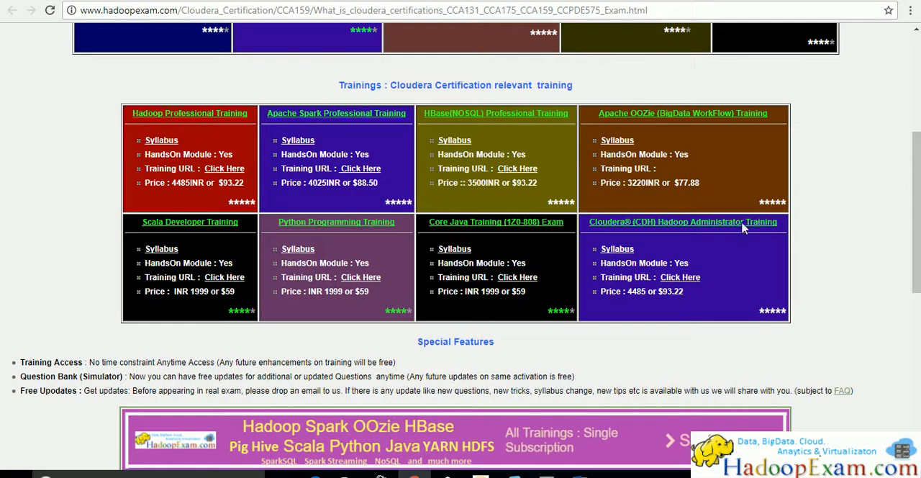
pyautogui.scroll(3)
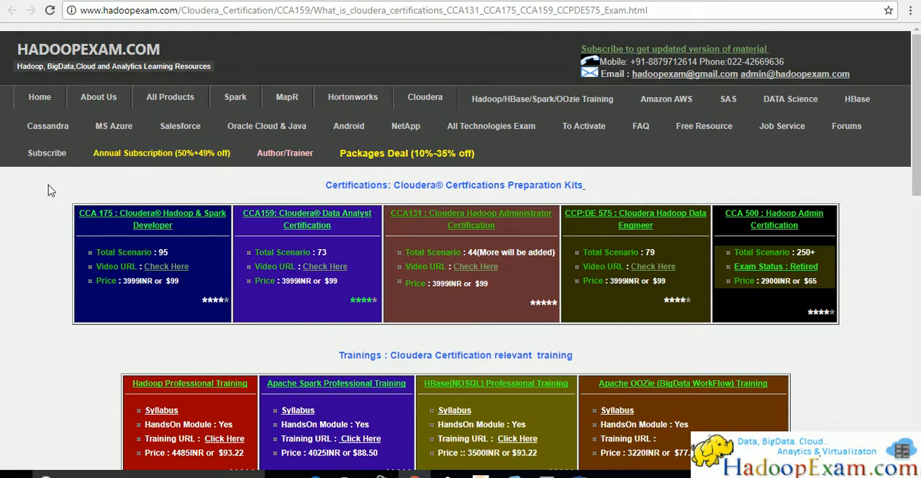
pyautogui.moveTo(72, 157)
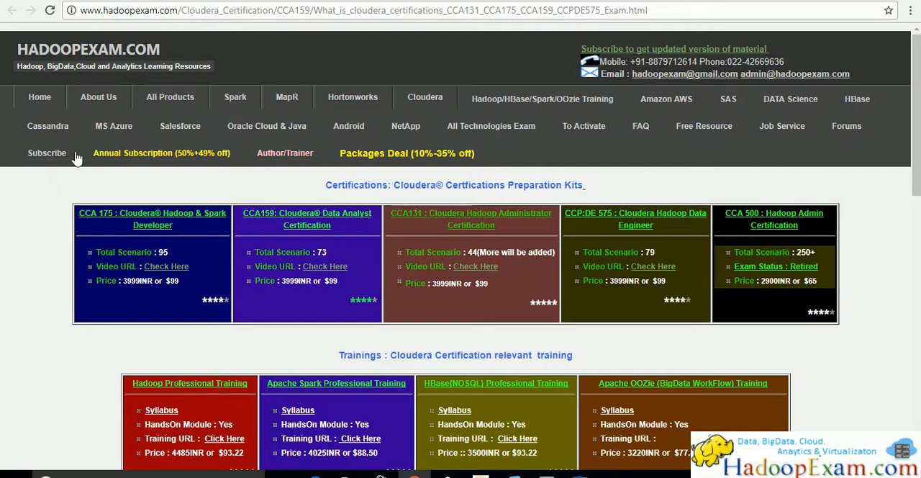
pyautogui.moveTo(656, 190)
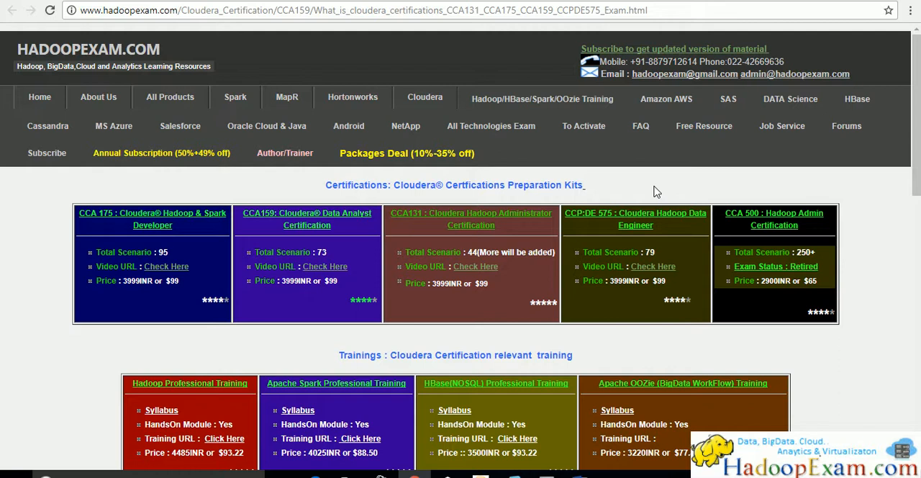
pyautogui.moveTo(487, 210)
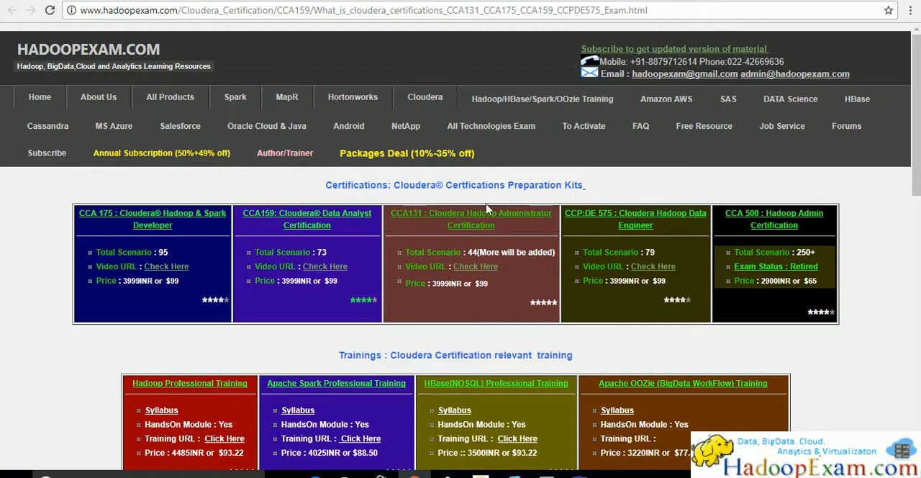
pyautogui.moveTo(181, 161)
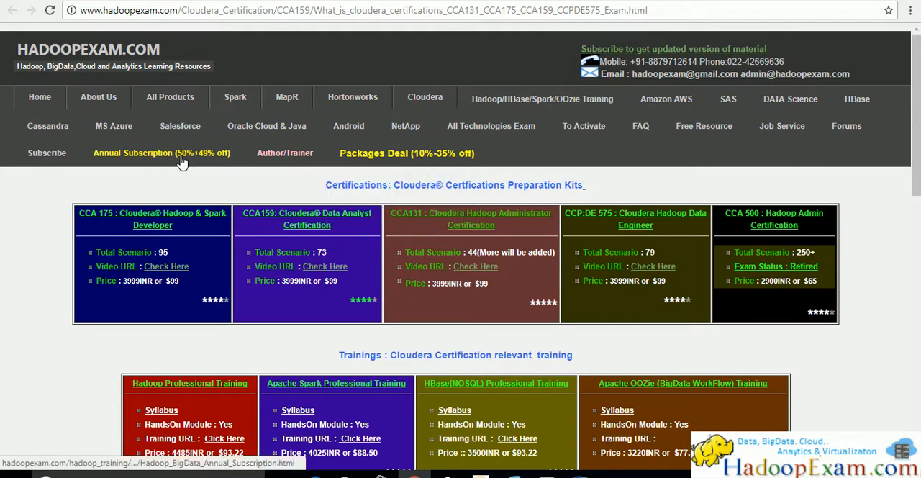
# - Go to the Become Author and Trainer page and launch its Google Forms sign-up form
pyautogui.click(285, 153)
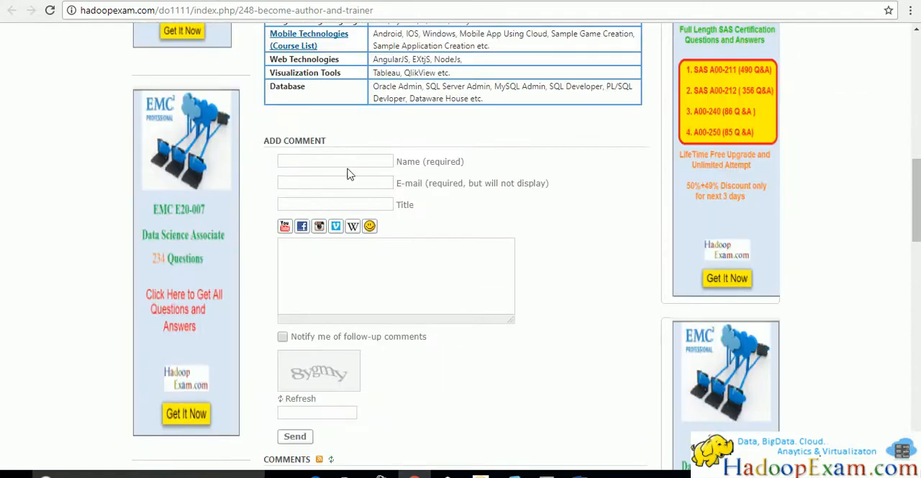
pyautogui.scroll(3)
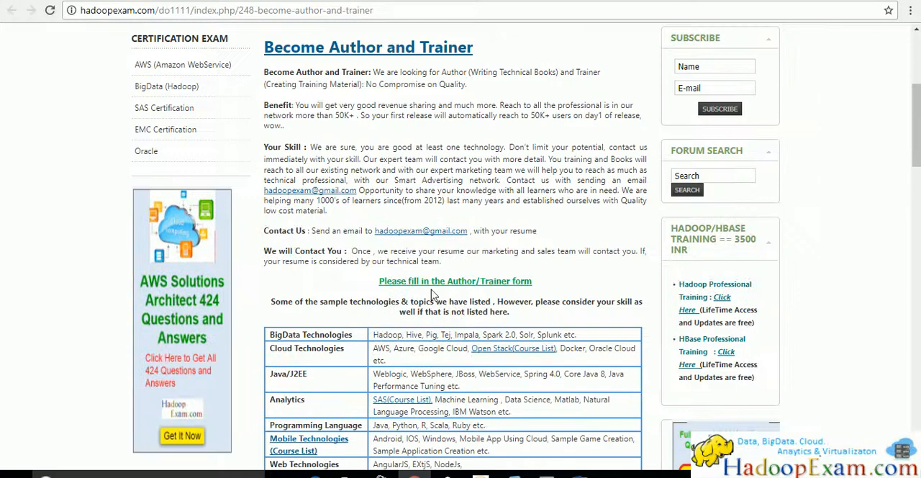
pyautogui.click(454, 281)
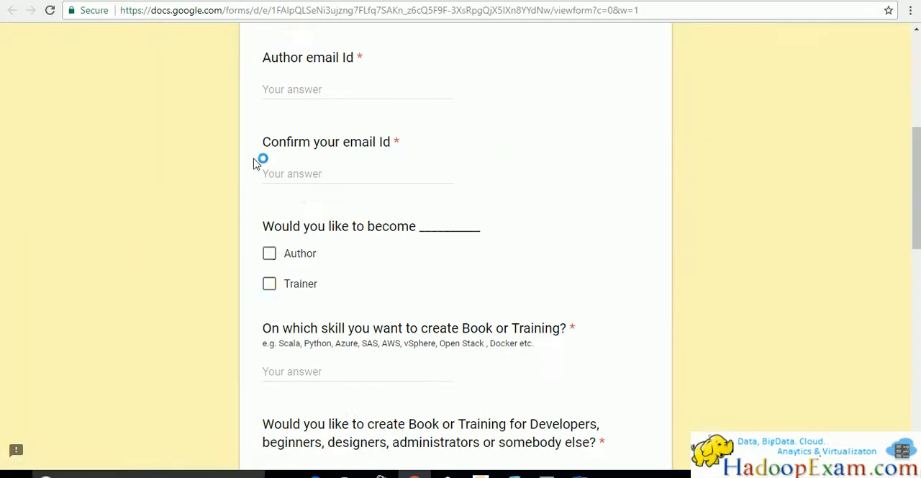
pyautogui.scroll(-3)
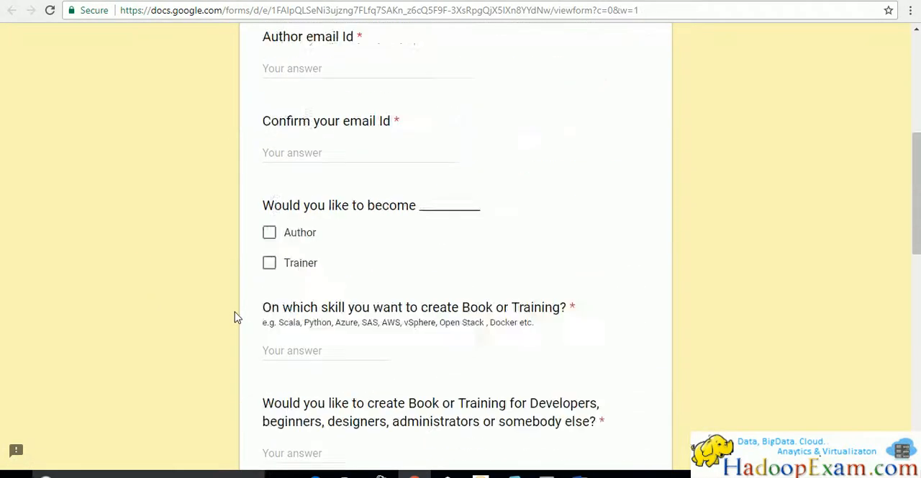
pyautogui.scroll(3)
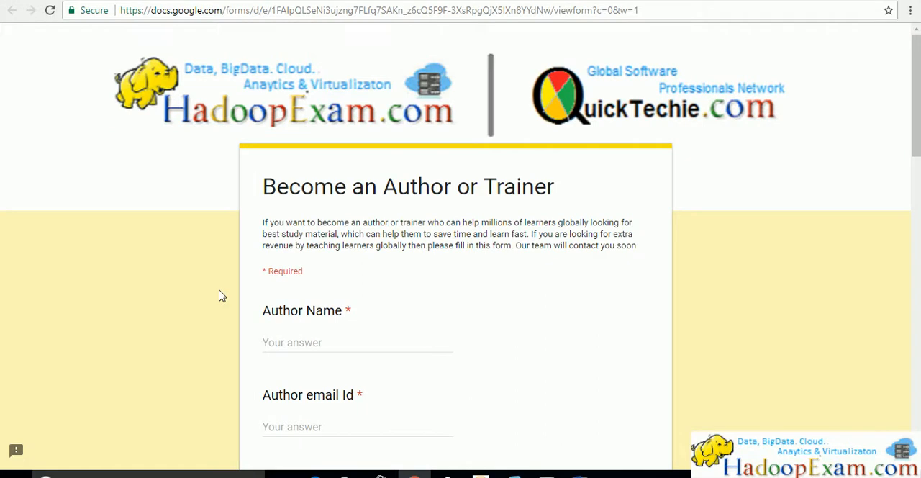